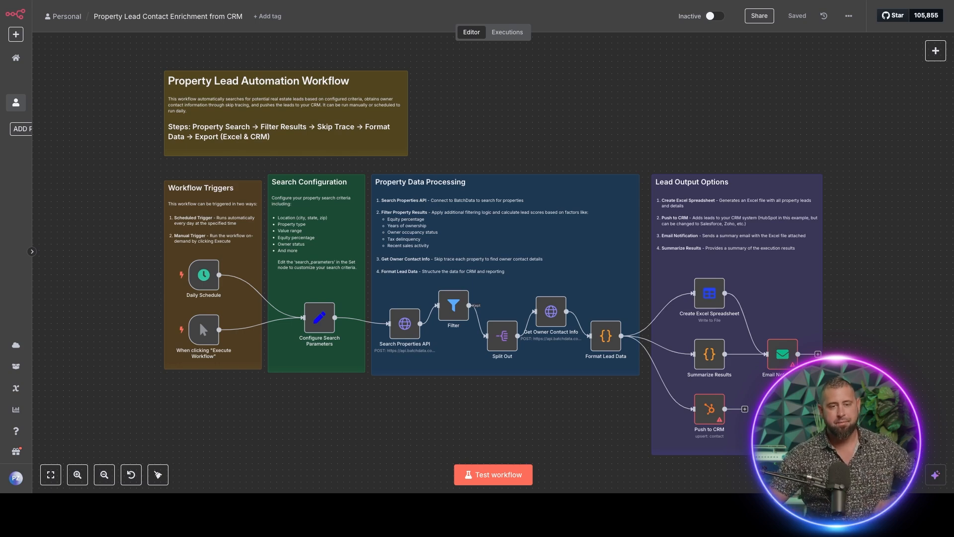
Switch from the imported workflow canvas to the Real Estate Lead Generation template page.
{"action": "left_click", "coordinate": [77, 474]}
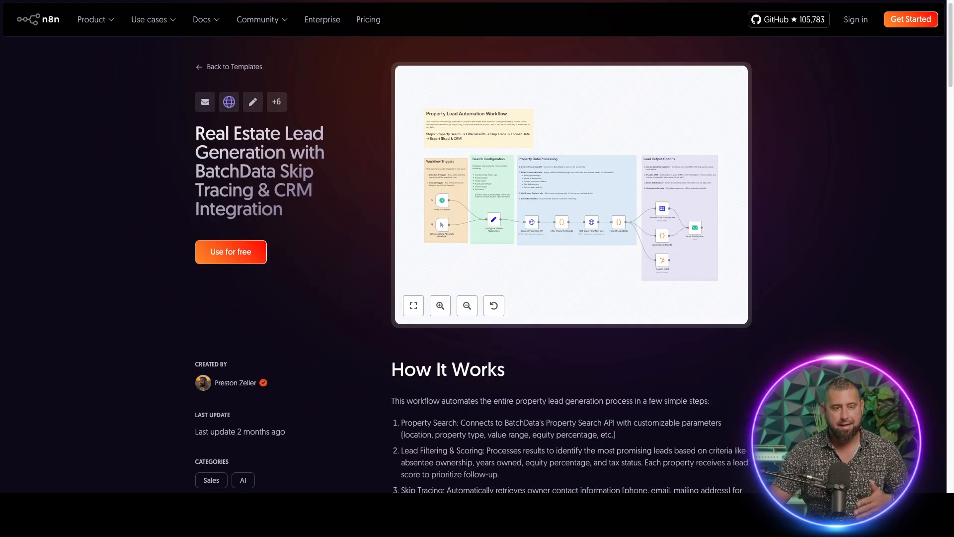
Browse the template page and Product menu, then return to the Property Lead workflow in the editor.
{"action": "left_click", "coordinate": [92, 19]}
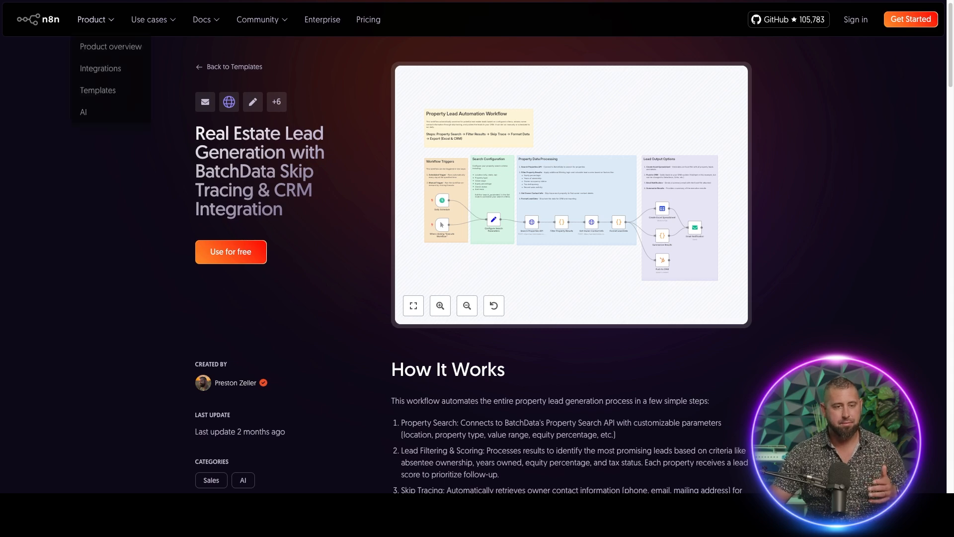
{"action": "mouse_move", "coordinate": [97, 92]}
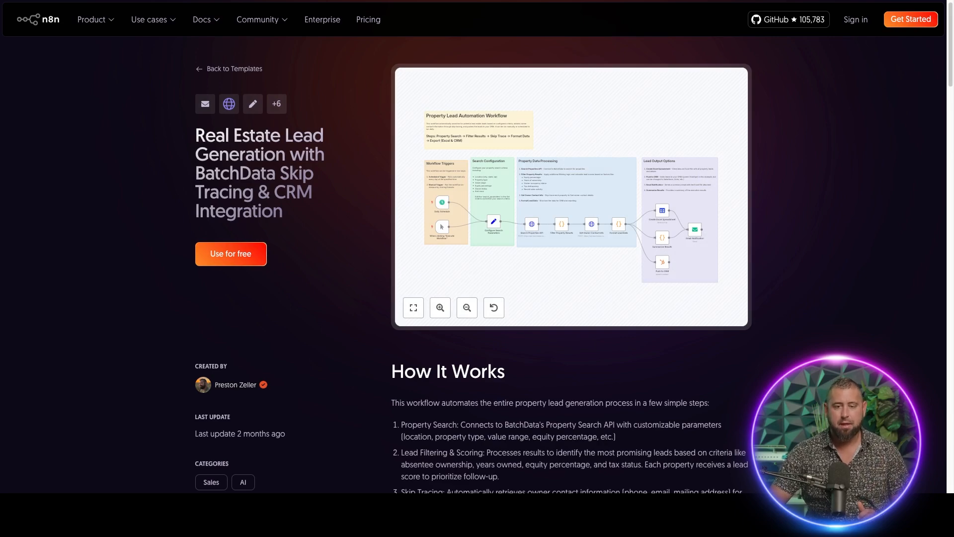
{"action": "scroll", "scroll_direction": "down", "scroll_amount": 3}
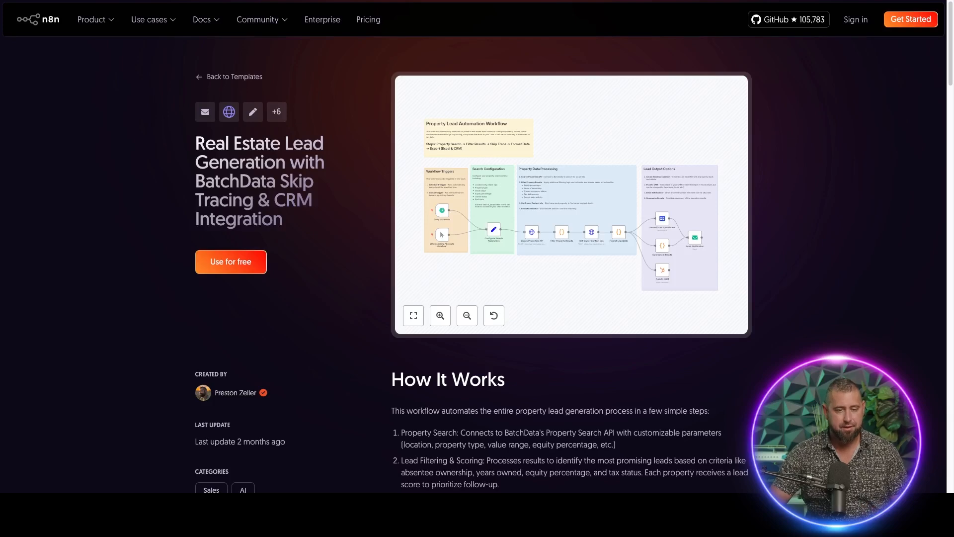
{"action": "left_click", "coordinate": [231, 261]}
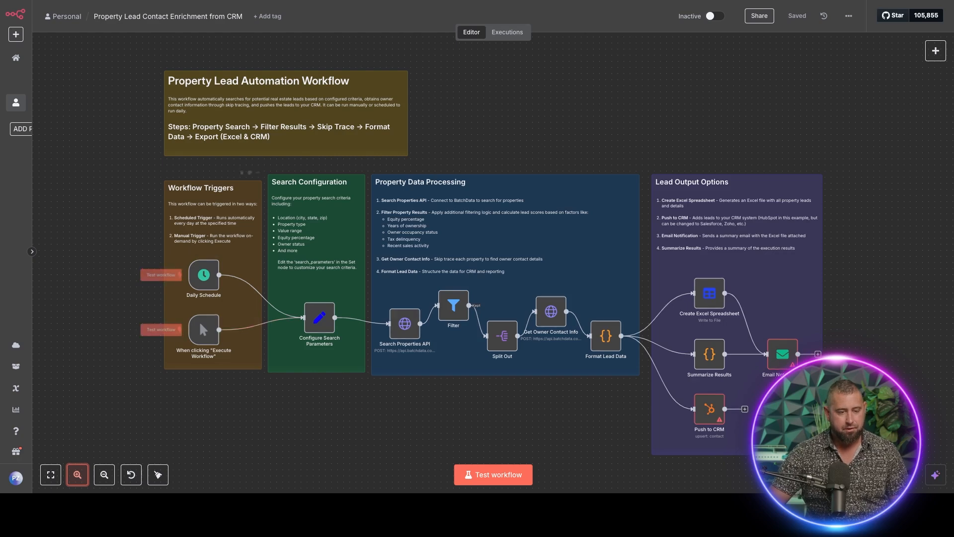
{"action": "left_click", "coordinate": [76, 475]}
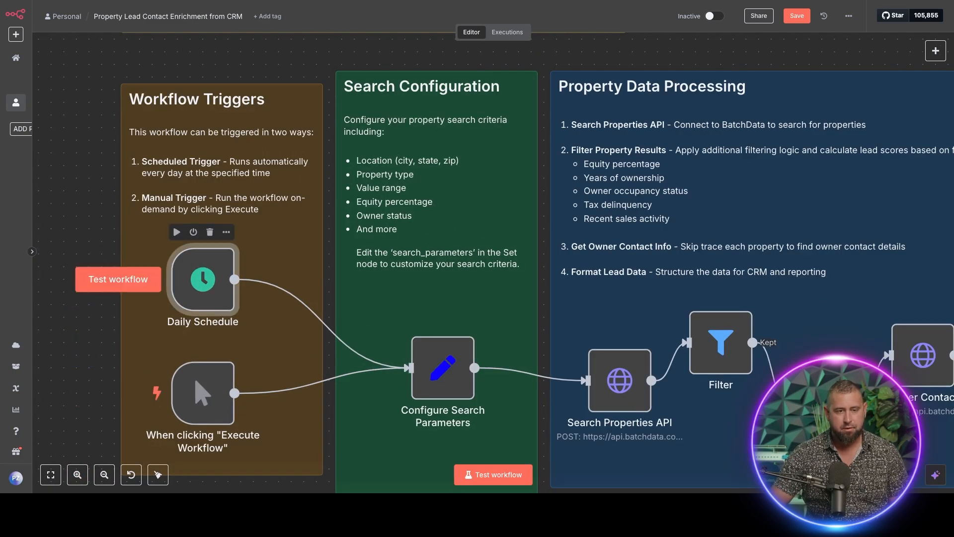
{"action": "double_click", "coordinate": [202, 280]}
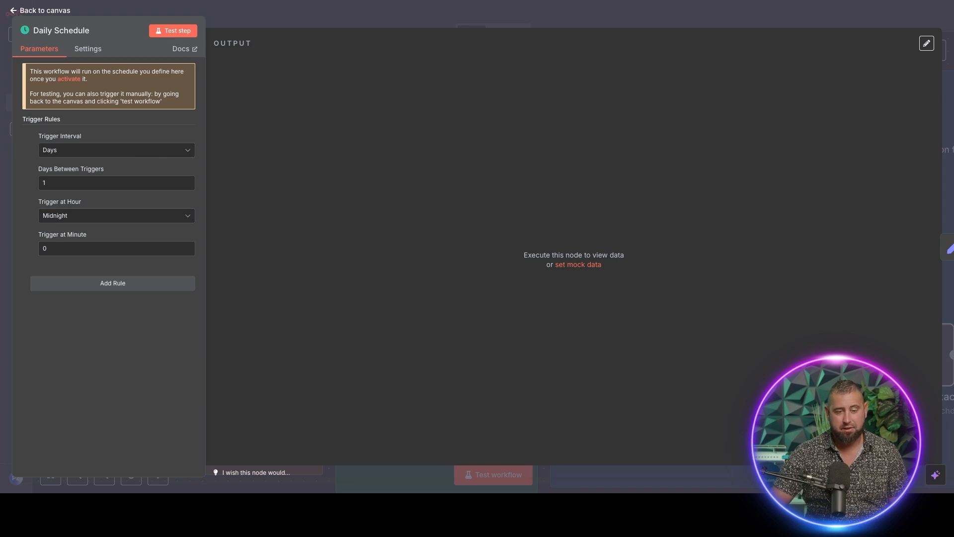
{"action": "left_click", "coordinate": [35, 10]}
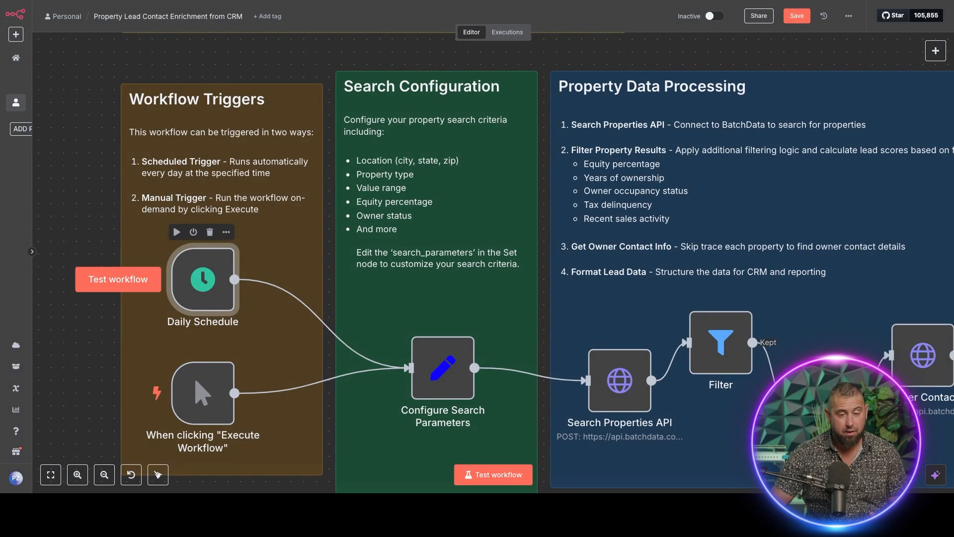
{"action": "double_click", "coordinate": [203, 279]}
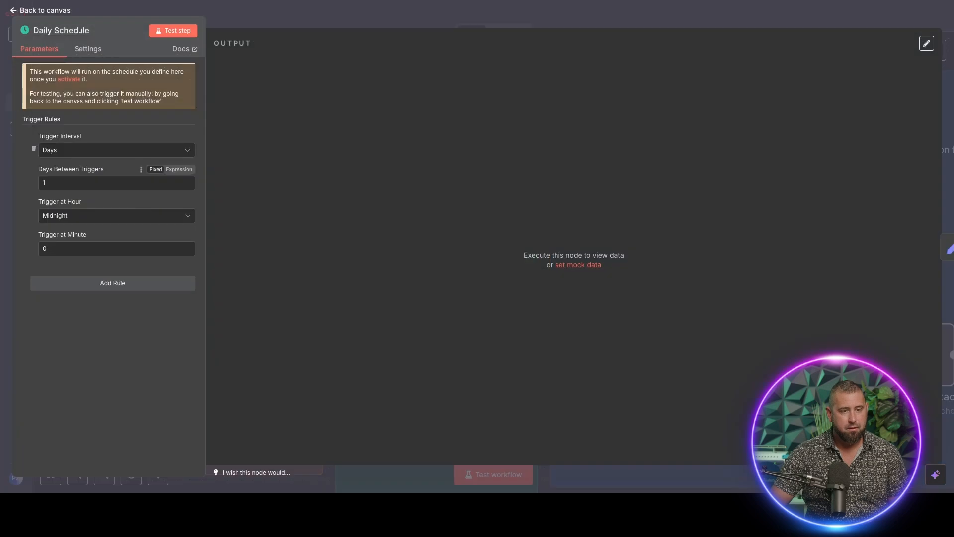
{"action": "left_click", "coordinate": [116, 149]}
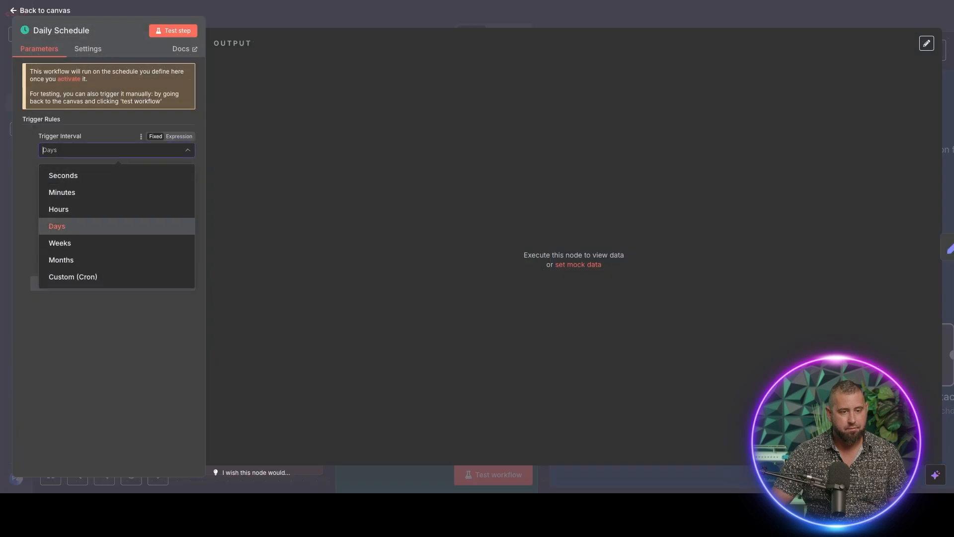
{"action": "mouse_move", "coordinate": [64, 175]}
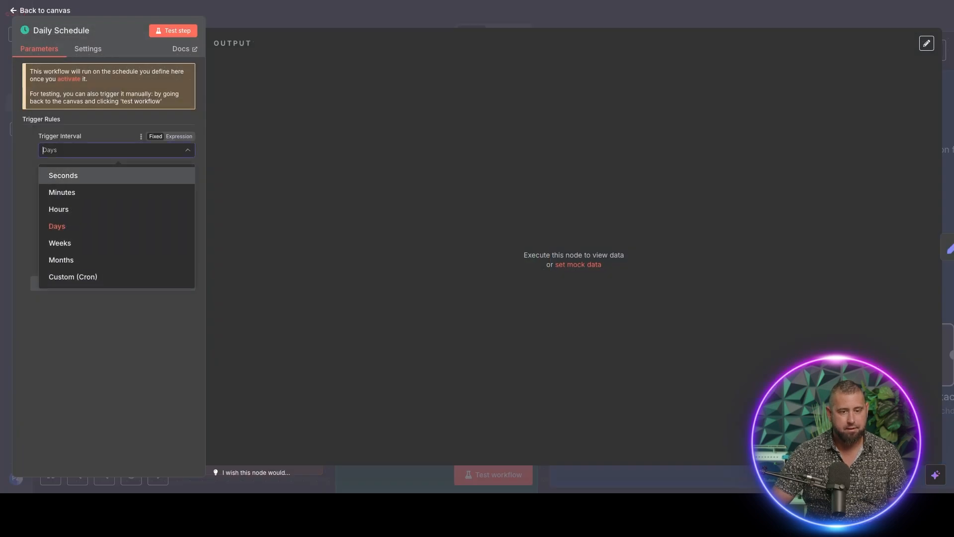
{"action": "left_click", "coordinate": [44, 10]}
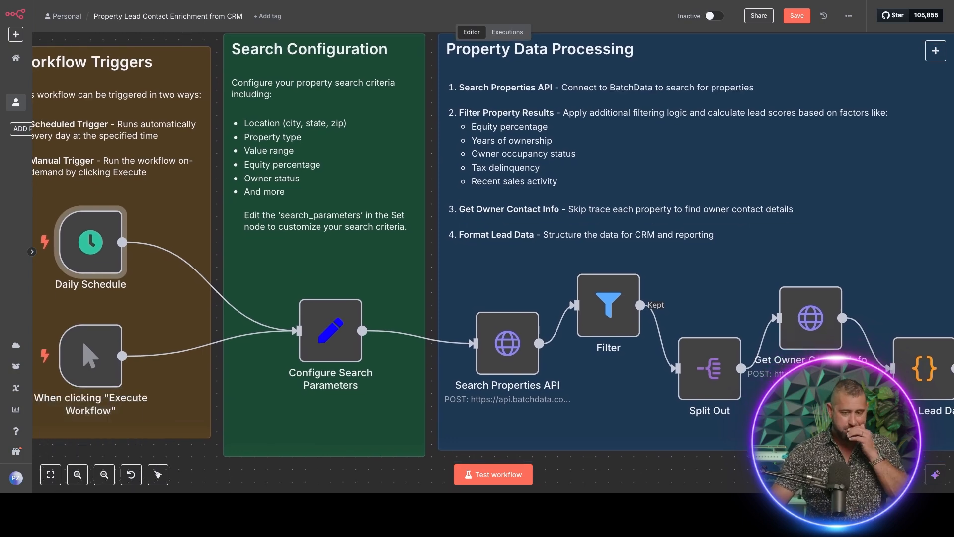
{"action": "mouse_move", "coordinate": [330, 330]}
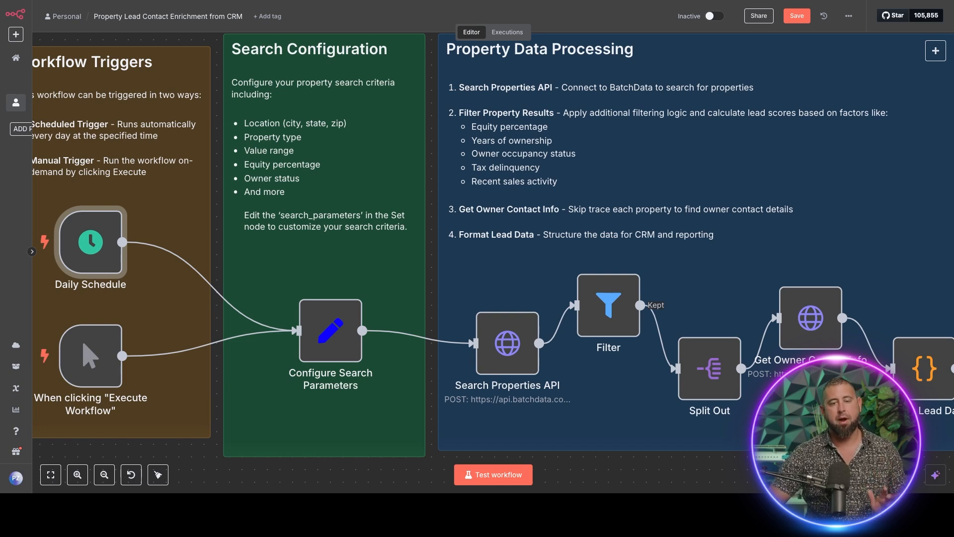
{"action": "mouse_move", "coordinate": [330, 331]}
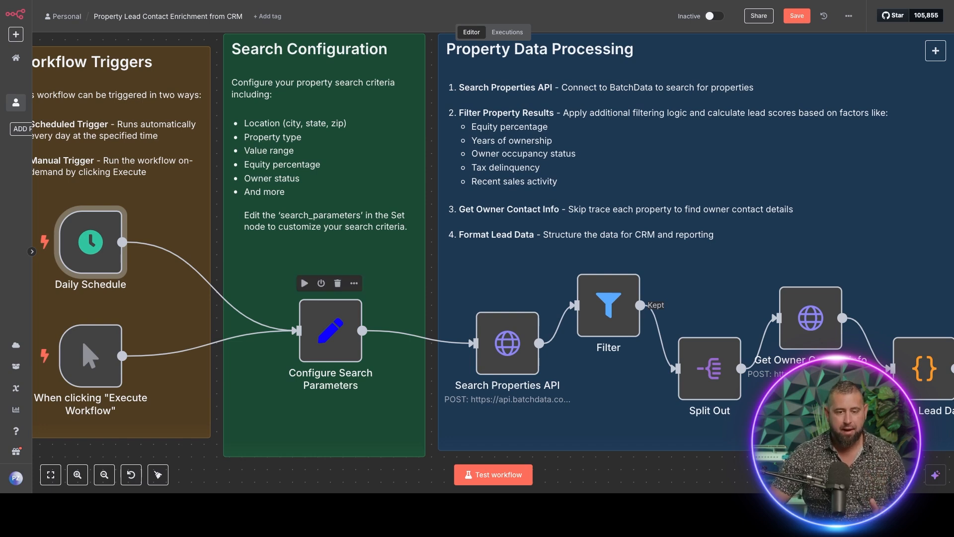
Run previous nodes into Configure Search Parameters and review Austin, Texas single-family, 200000–500000, 30% equity settings.
{"action": "double_click", "coordinate": [330, 331]}
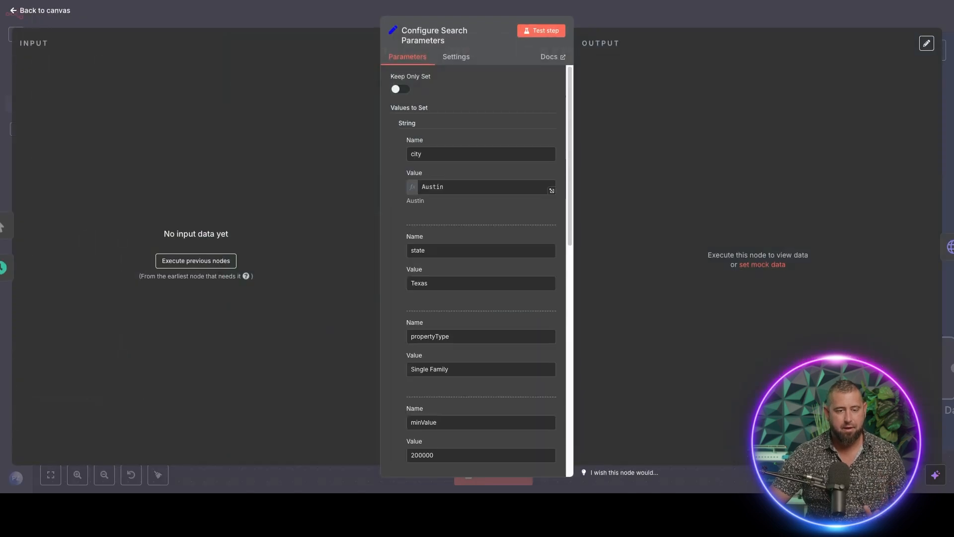
{"action": "left_click", "coordinate": [196, 260]}
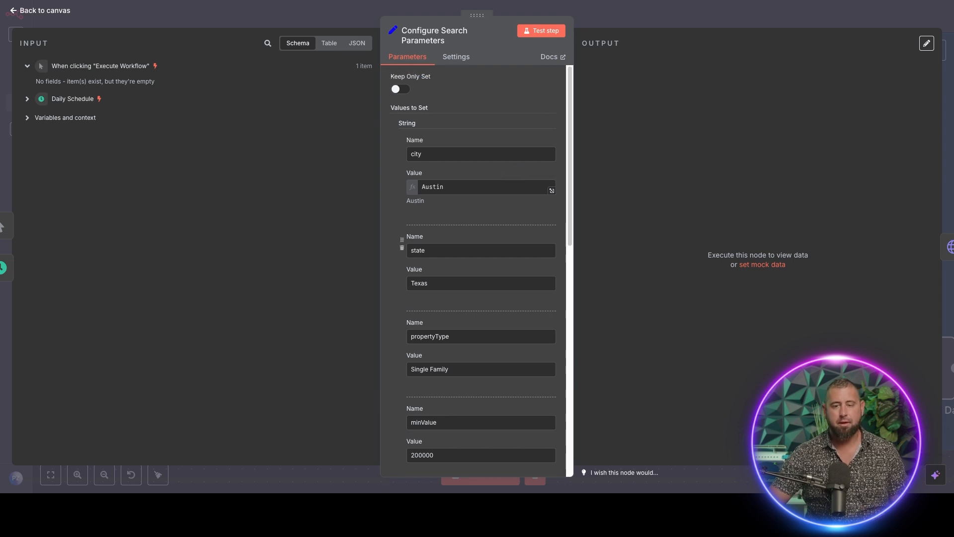
{"action": "scroll", "scroll_direction": "down", "scroll_amount": 3}
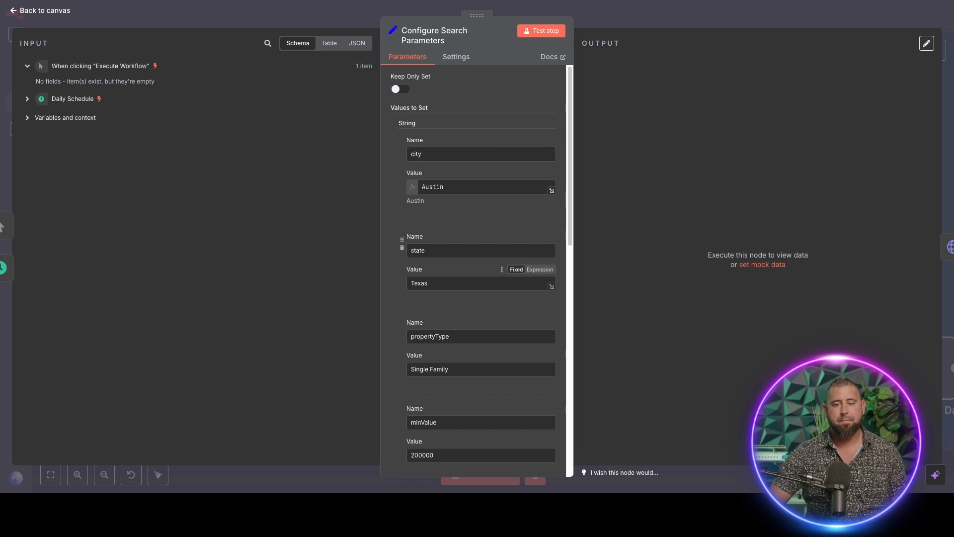
{"action": "scroll", "scroll_direction": "down", "scroll_amount": 3}
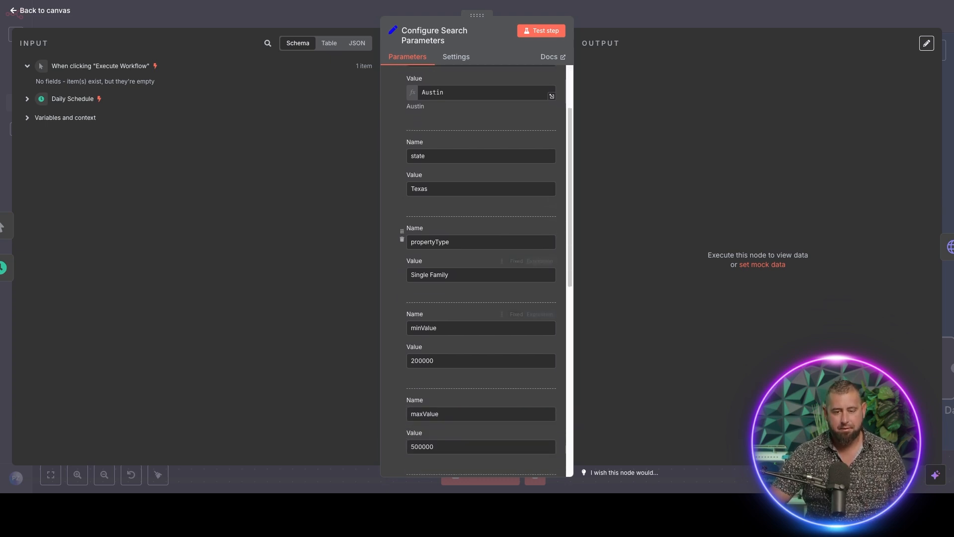
{"action": "scroll", "scroll_direction": "down", "scroll_amount": 3}
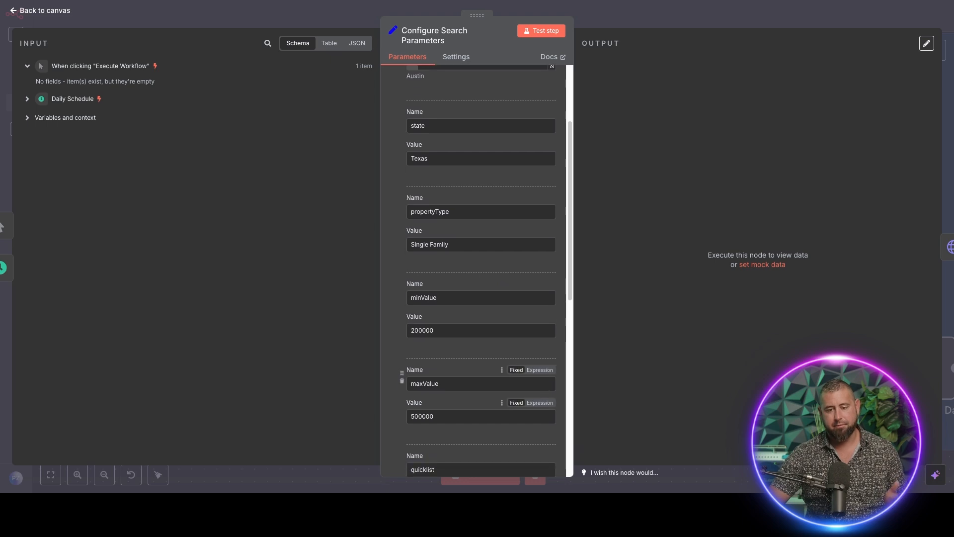
{"action": "scroll", "scroll_direction": "down", "scroll_amount": 3}
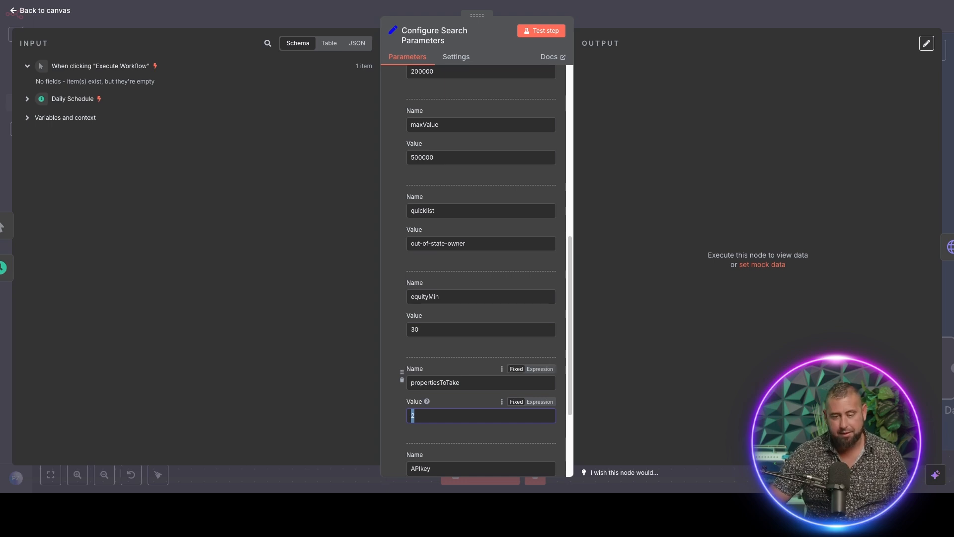
{"action": "scroll", "scroll_direction": "down", "scroll_amount": 3}
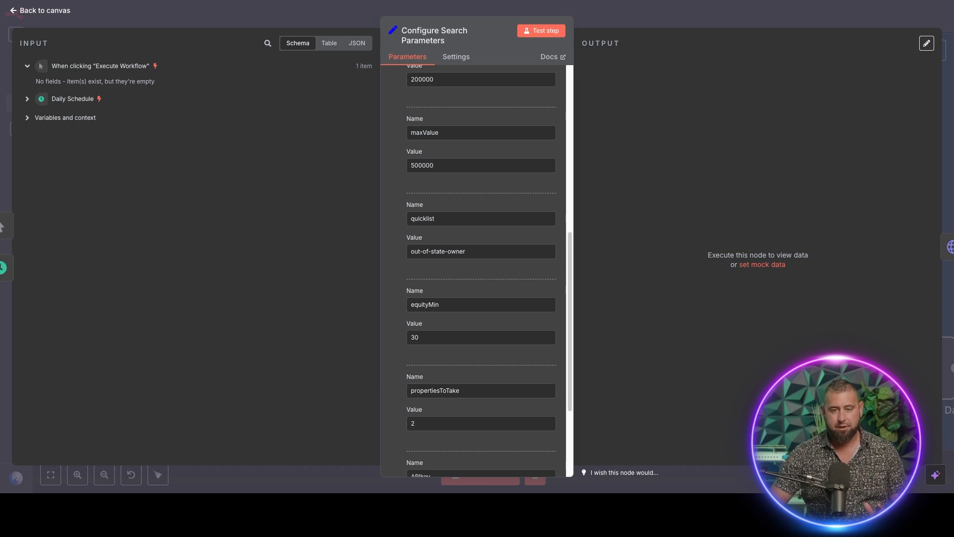
{"action": "left_click", "coordinate": [39, 10]}
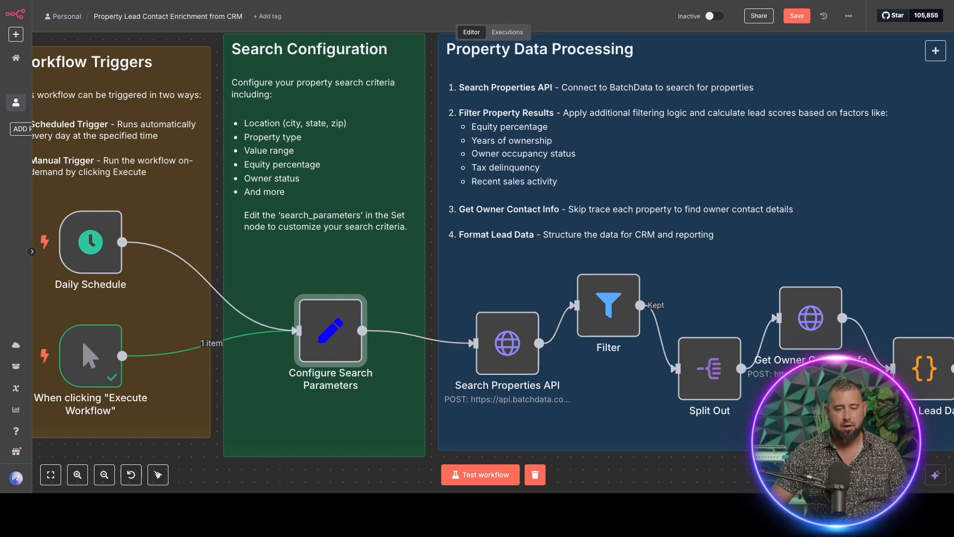
Review the Search Properties API node's POST request to BatchData with bearer authorization header.
{"action": "double_click", "coordinate": [330, 330]}
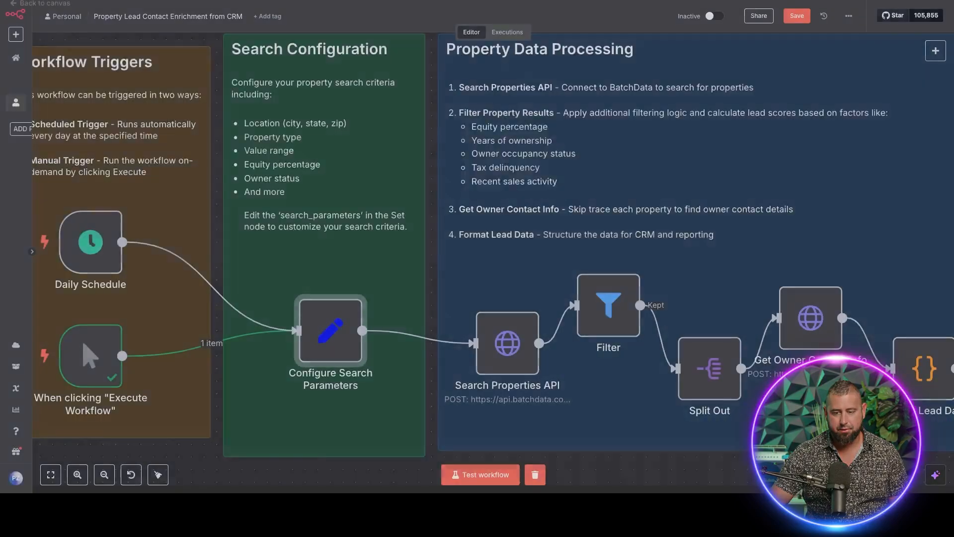
{"action": "double_click", "coordinate": [507, 342]}
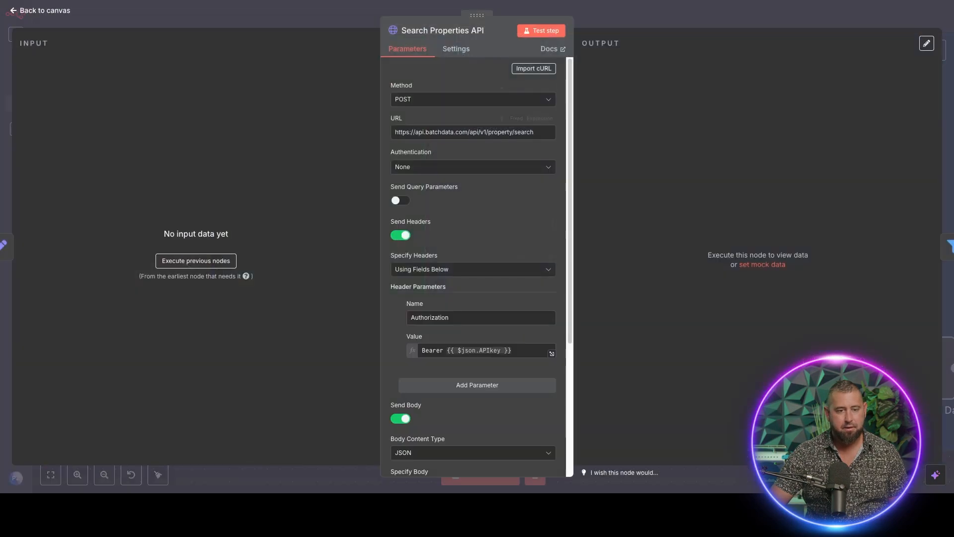
{"action": "left_click", "coordinate": [196, 261]}
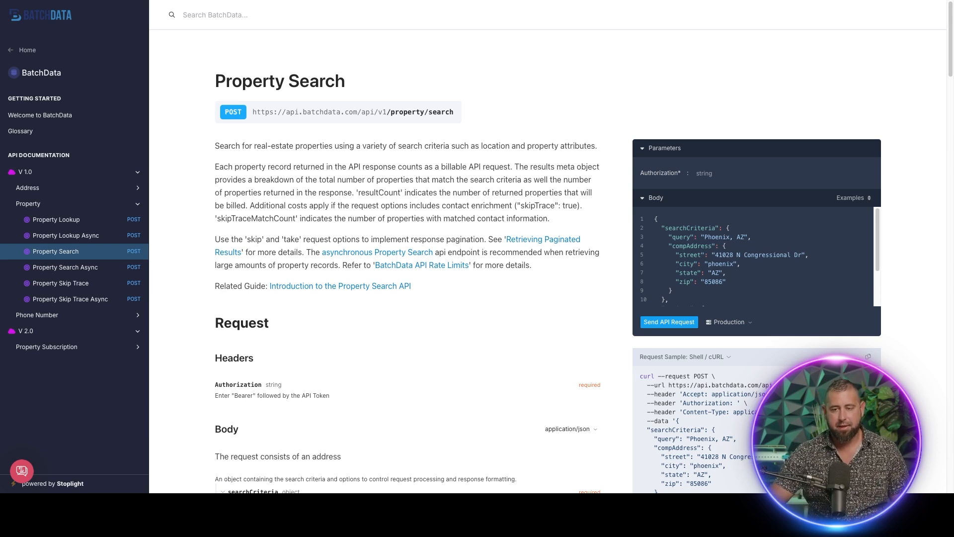
{"action": "scroll", "scroll_direction": "down", "scroll_amount": 3}
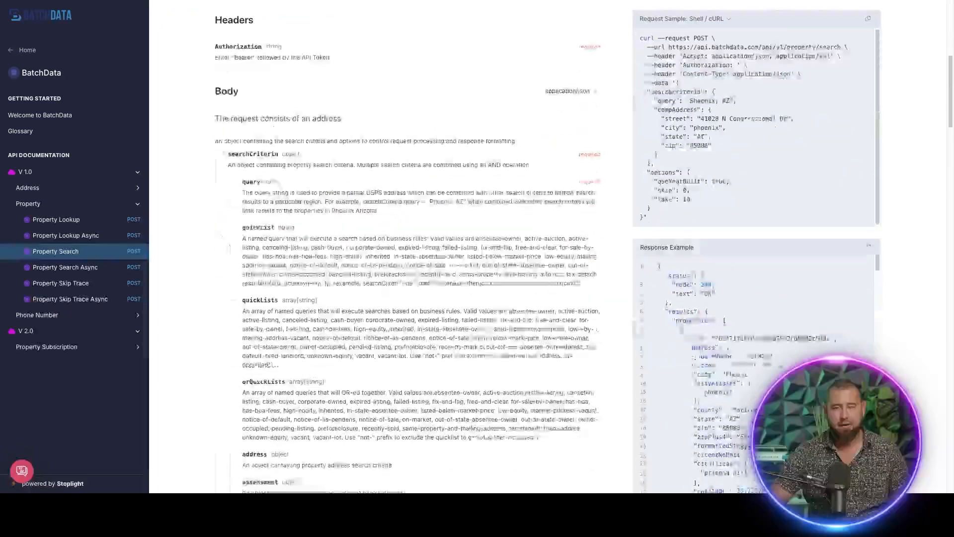
{"action": "scroll", "scroll_direction": "down", "scroll_amount": 3}
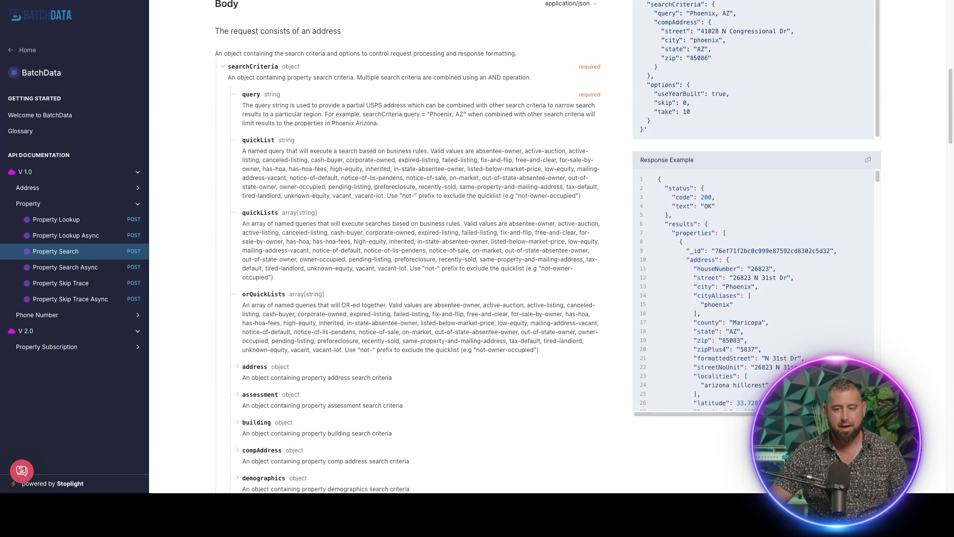
{"action": "scroll", "scroll_direction": "down", "scroll_amount": 3}
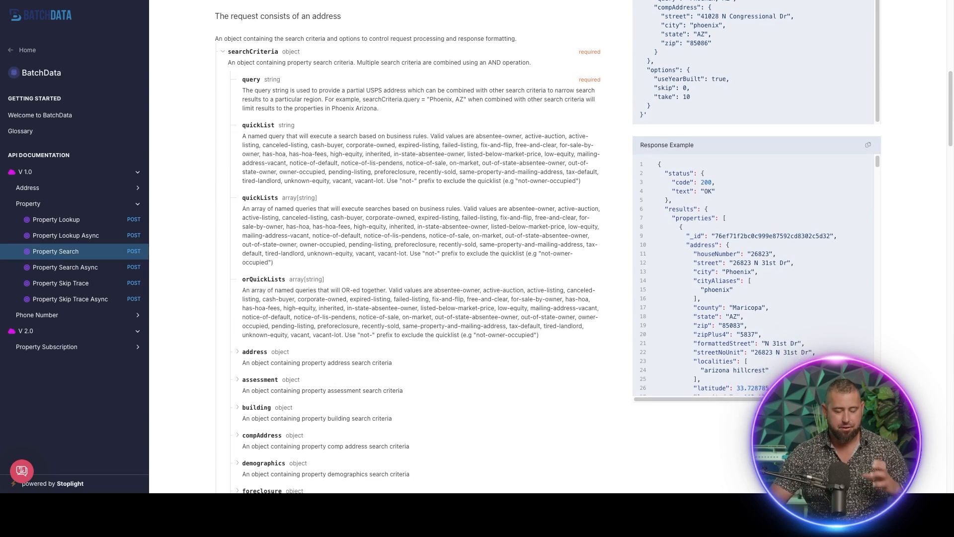
{"action": "scroll", "scroll_direction": "down", "scroll_amount": 3}
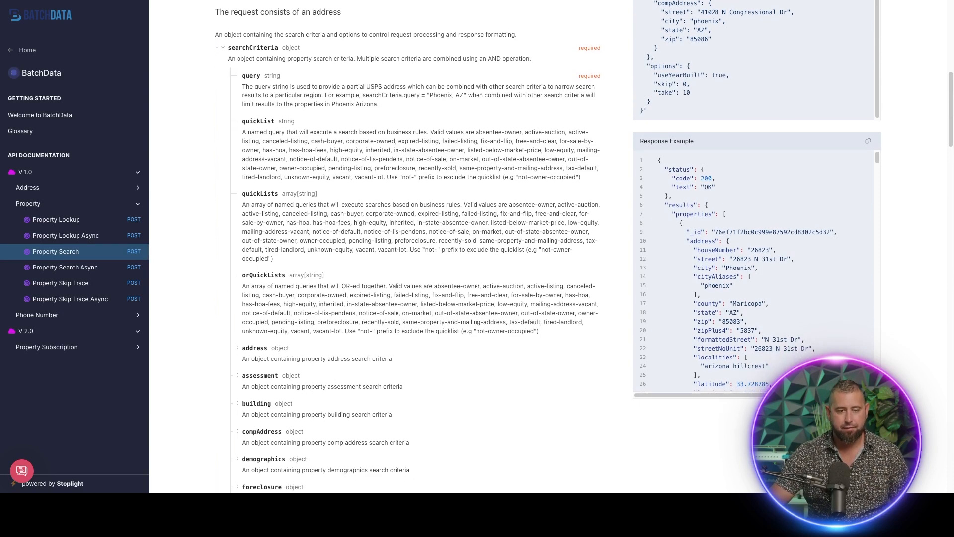
{"action": "scroll", "scroll_direction": "down", "scroll_amount": 3}
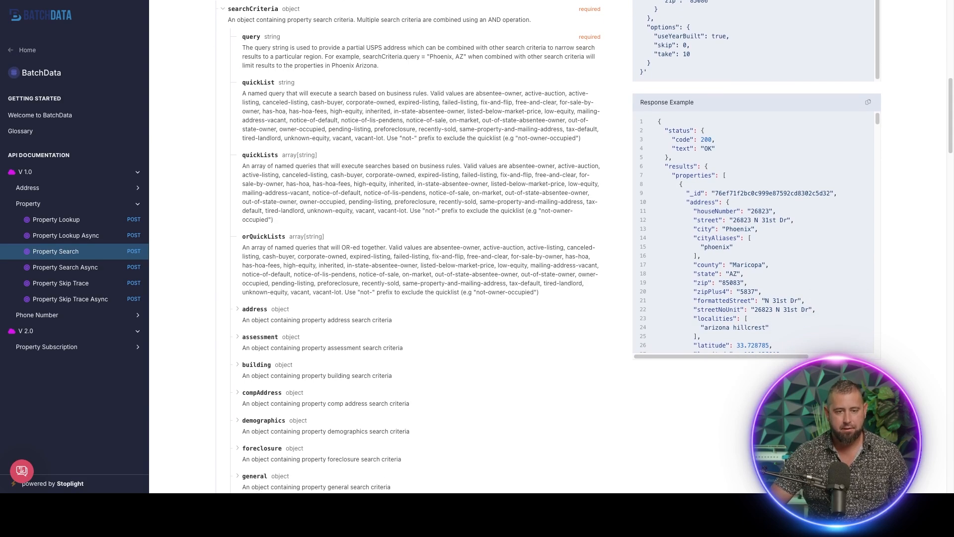
{"action": "double_click", "coordinate": [260, 154]}
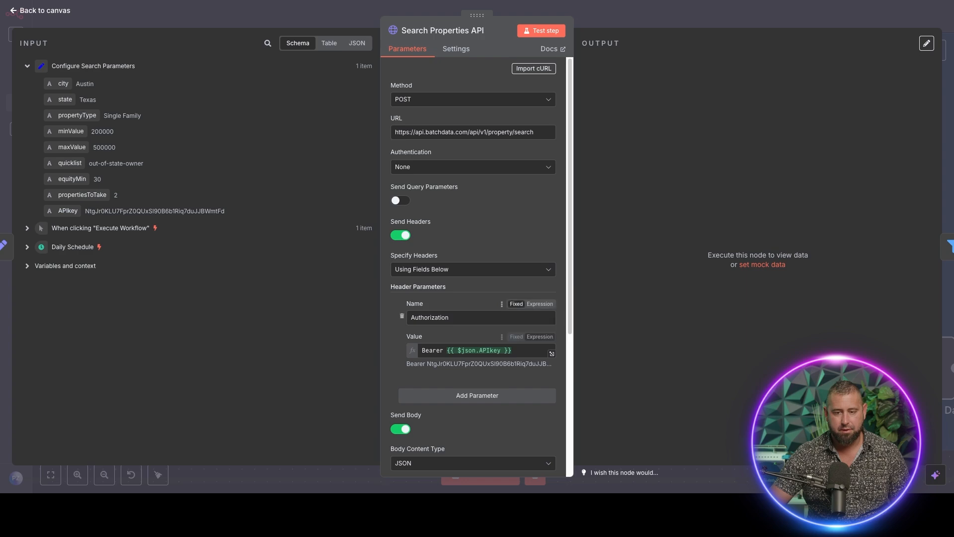
{"action": "scroll", "scroll_direction": "down", "scroll_amount": 3}
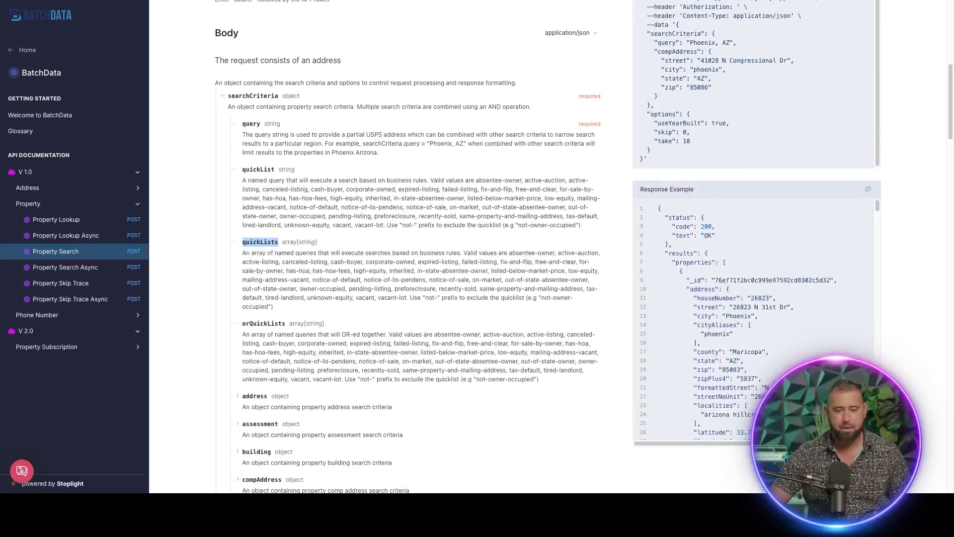
Expand the building and valuation searchCriteria fields showing estimated value, ltv and equity percent.
{"action": "scroll", "scroll_direction": "down", "scroll_amount": 3}
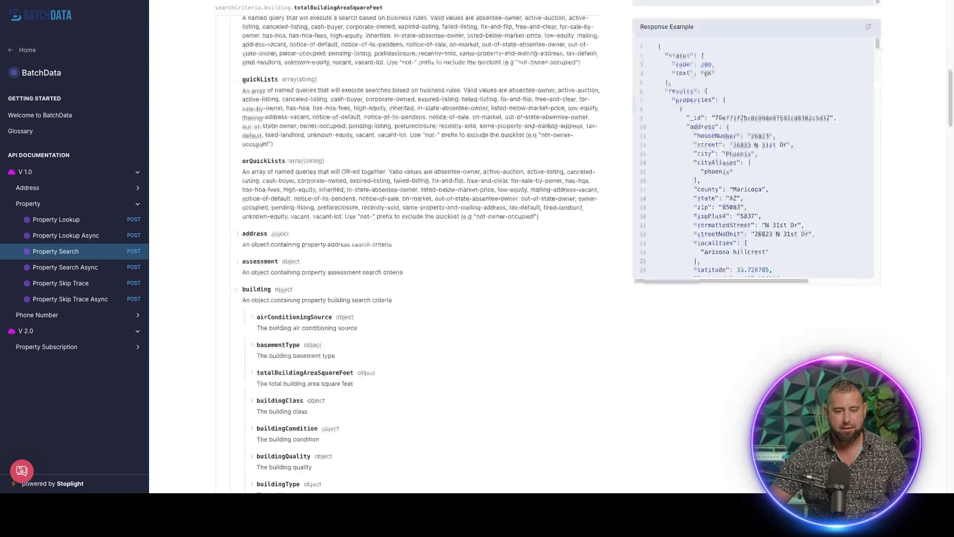
{"action": "scroll", "scroll_direction": "down", "scroll_amount": 3}
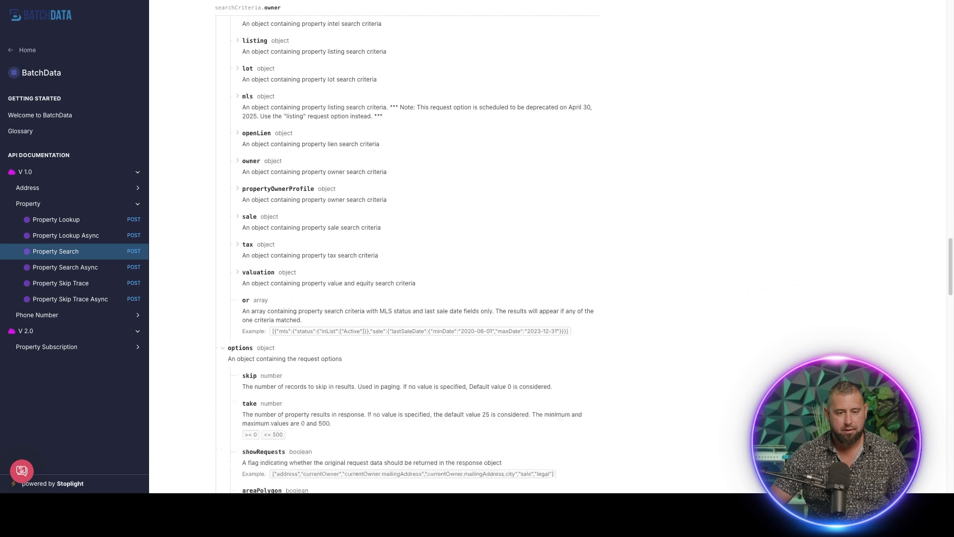
{"action": "left_click", "coordinate": [238, 272]}
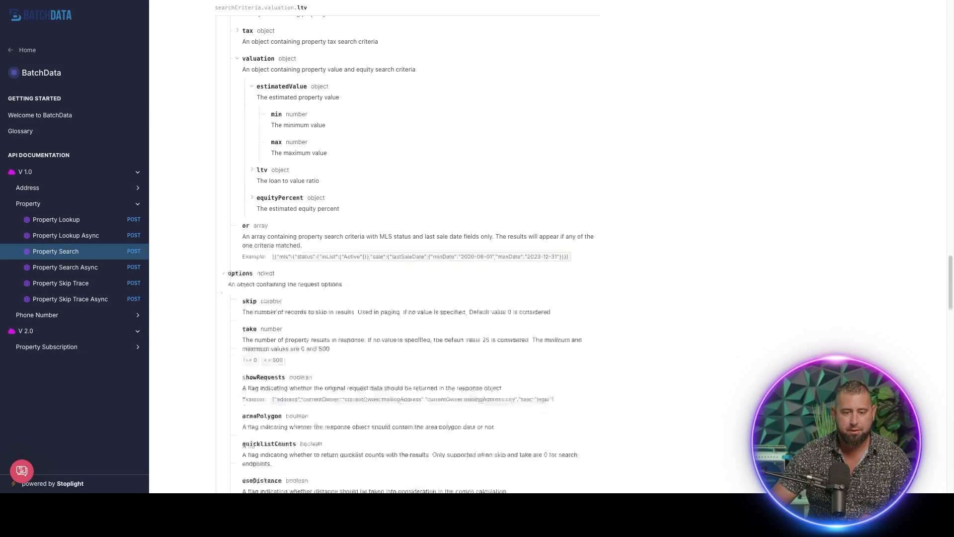
{"action": "scroll", "scroll_direction": "down", "scroll_amount": 3}
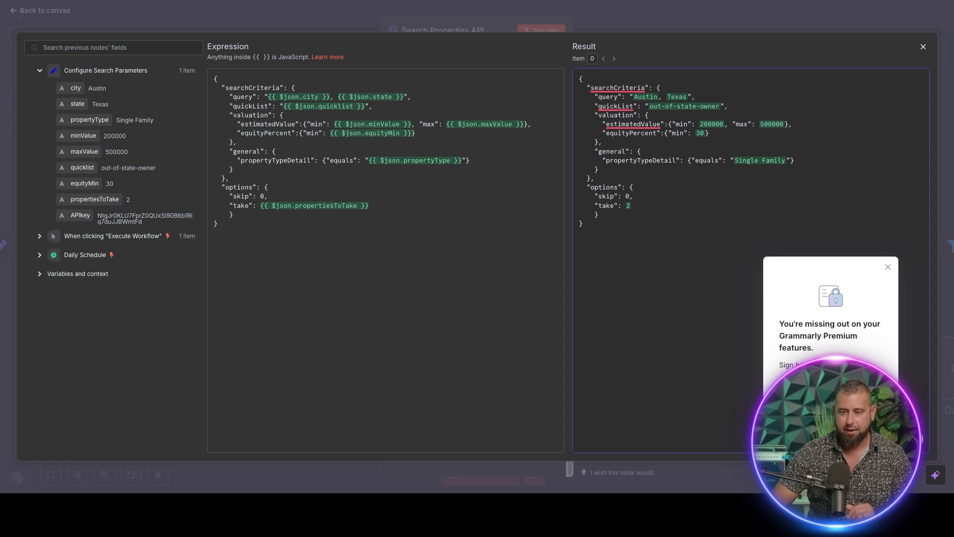
Close the JSON body editor and test the Search Properties API request, viewing results as a table.
{"action": "double_click", "coordinate": [628, 205]}
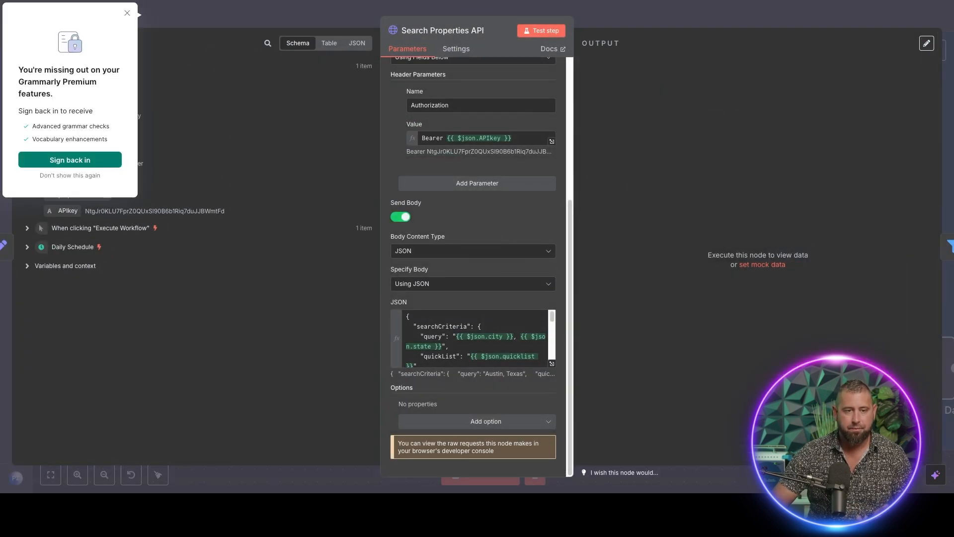
{"action": "left_click", "coordinate": [127, 13]}
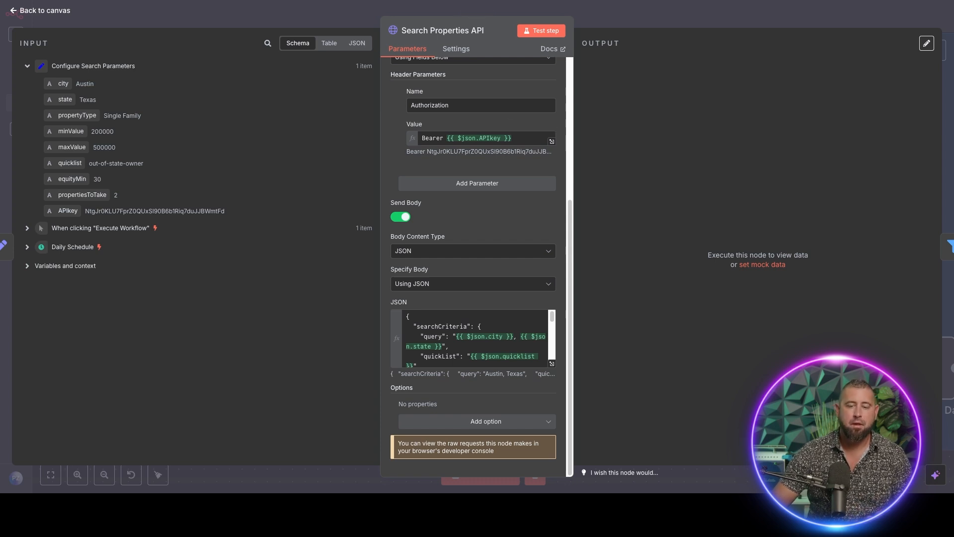
{"action": "left_click", "coordinate": [541, 31]}
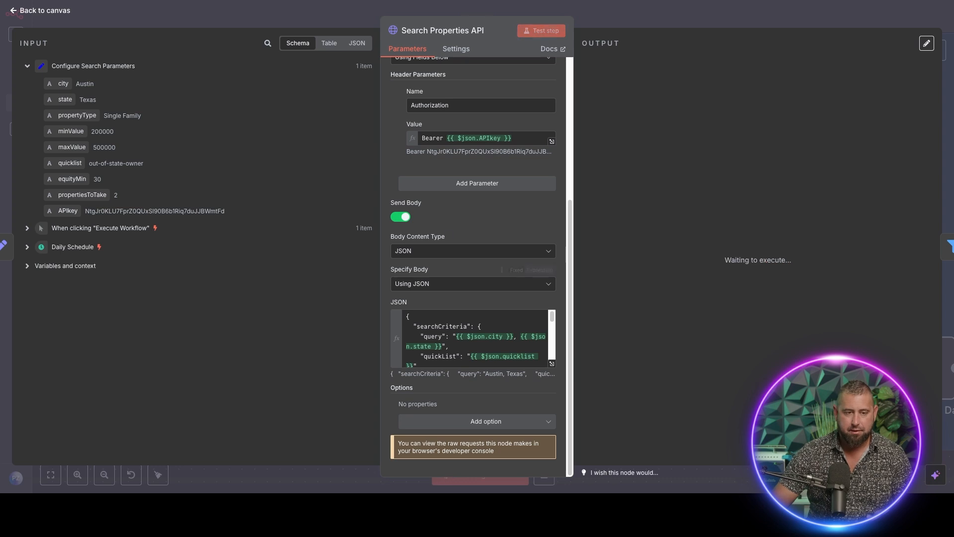
{"action": "left_click", "coordinate": [542, 30]}
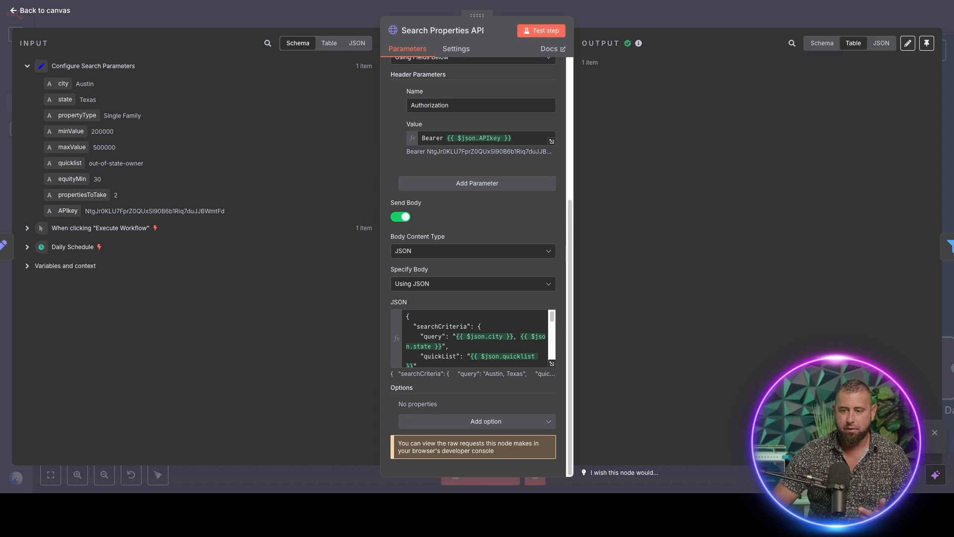
{"action": "left_click", "coordinate": [542, 30]}
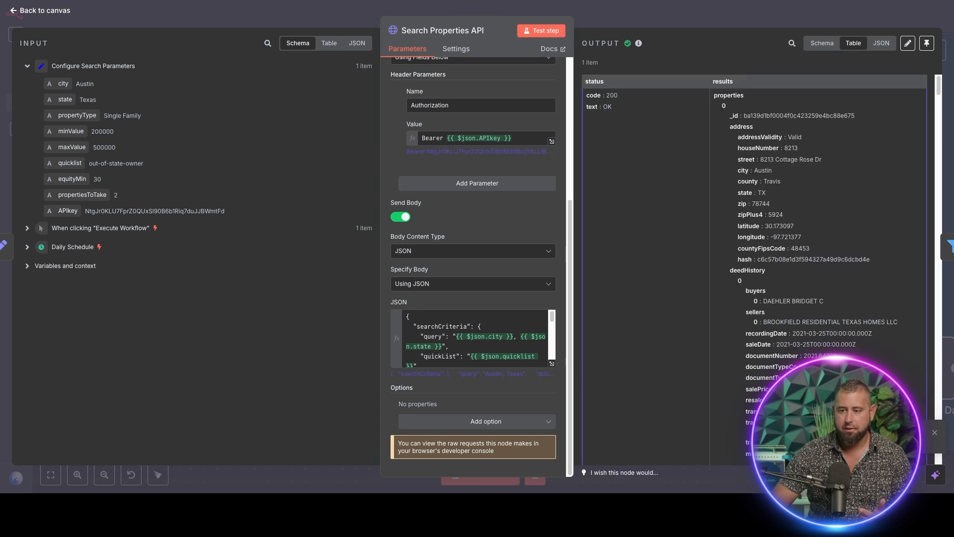
Review the returned Austin property record's deed, owner, sale history, taxes and mortgage details.
{"action": "scroll", "scroll_direction": "down", "scroll_amount": 3}
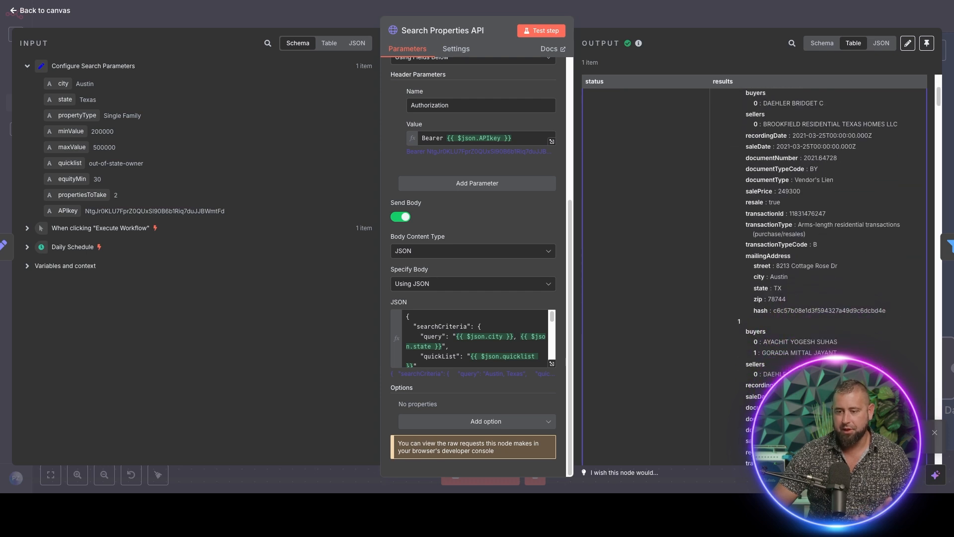
{"action": "scroll", "scroll_direction": "down", "scroll_amount": 3}
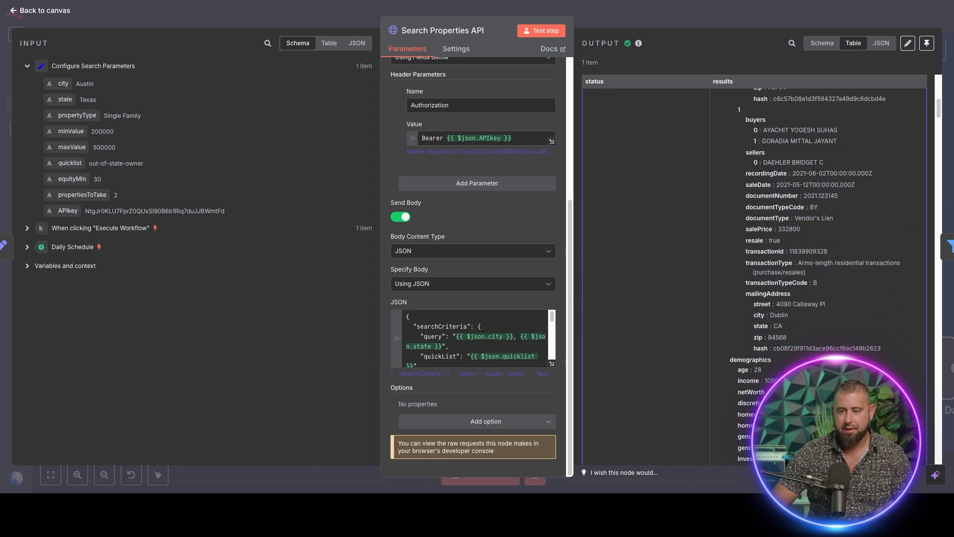
{"action": "scroll", "scroll_direction": "down", "scroll_amount": 3}
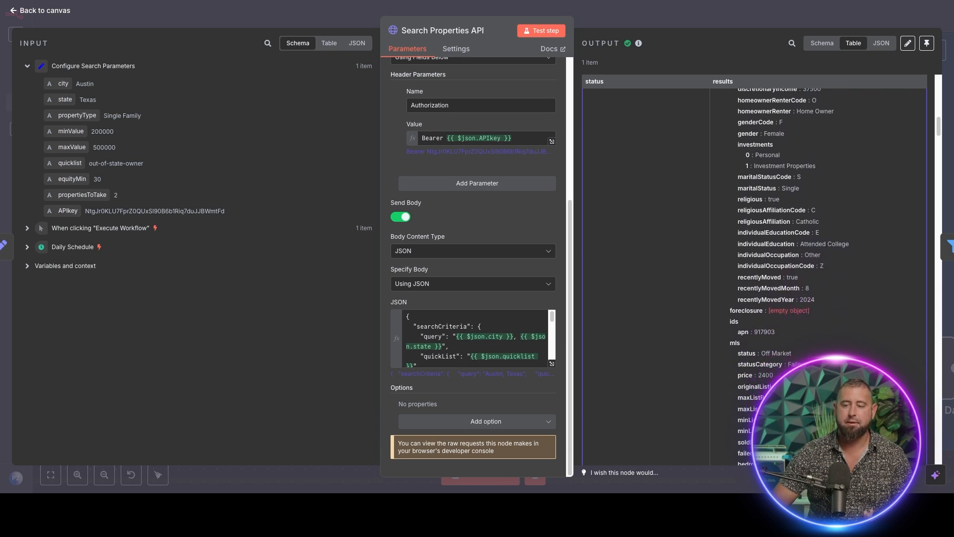
{"action": "scroll", "scroll_direction": "down", "scroll_amount": 3}
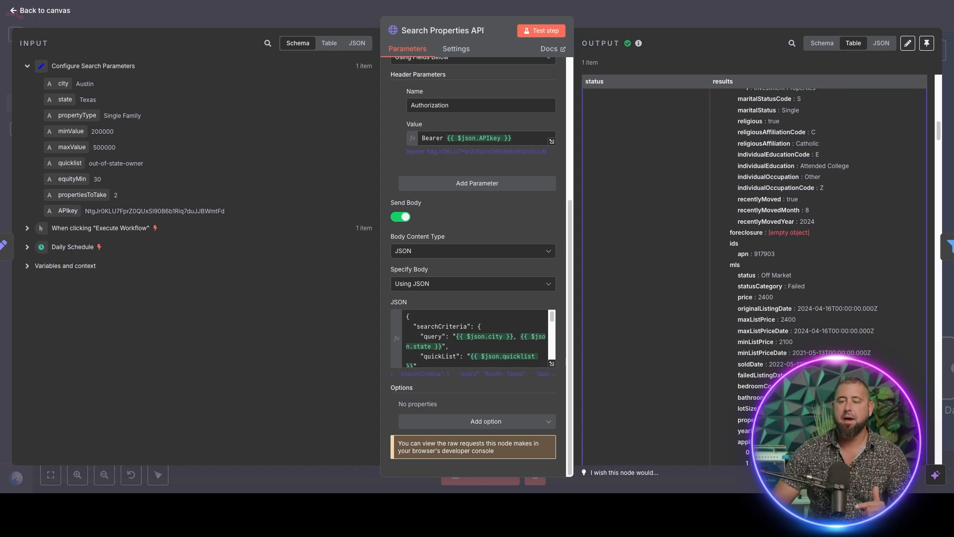
{"action": "scroll", "scroll_direction": "down", "scroll_amount": 3}
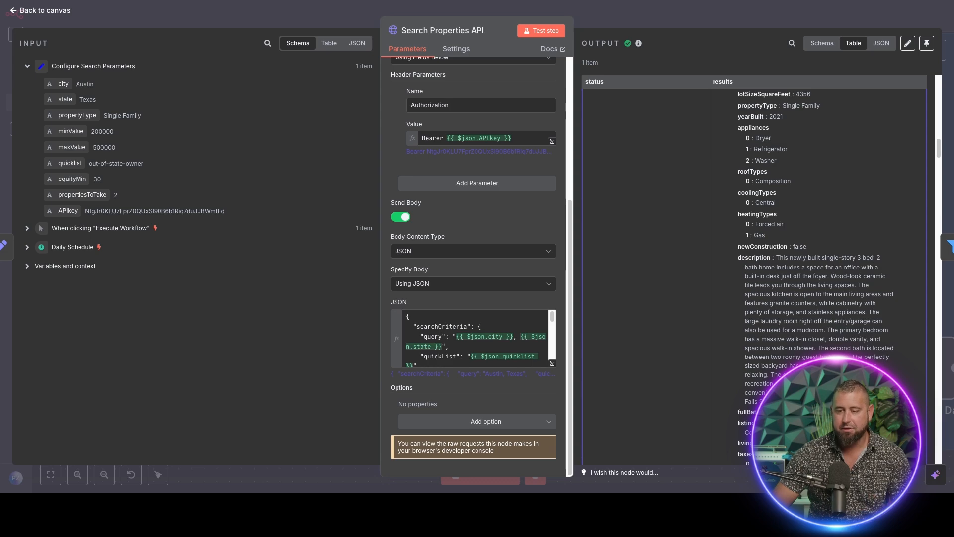
{"action": "scroll", "scroll_direction": "down", "scroll_amount": 3}
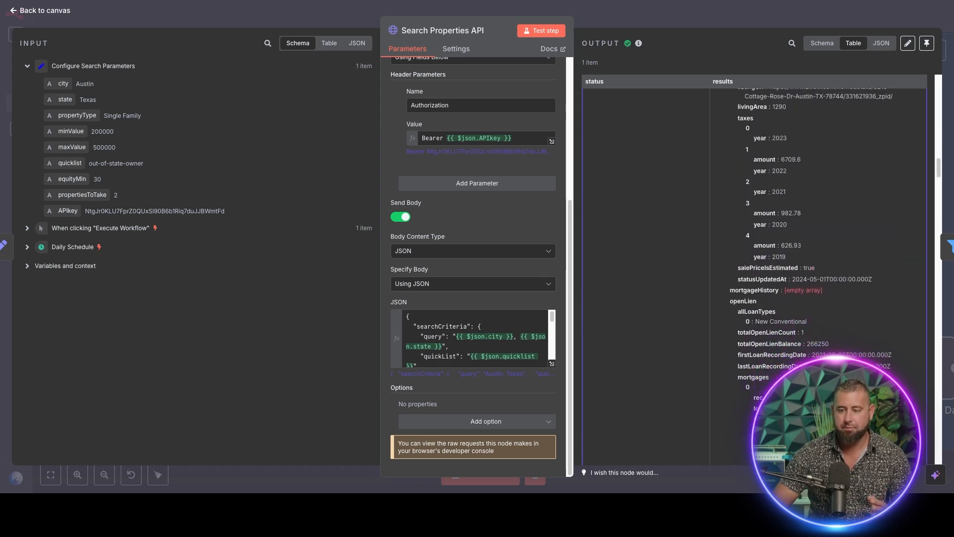
{"action": "scroll", "scroll_direction": "down", "scroll_amount": 3}
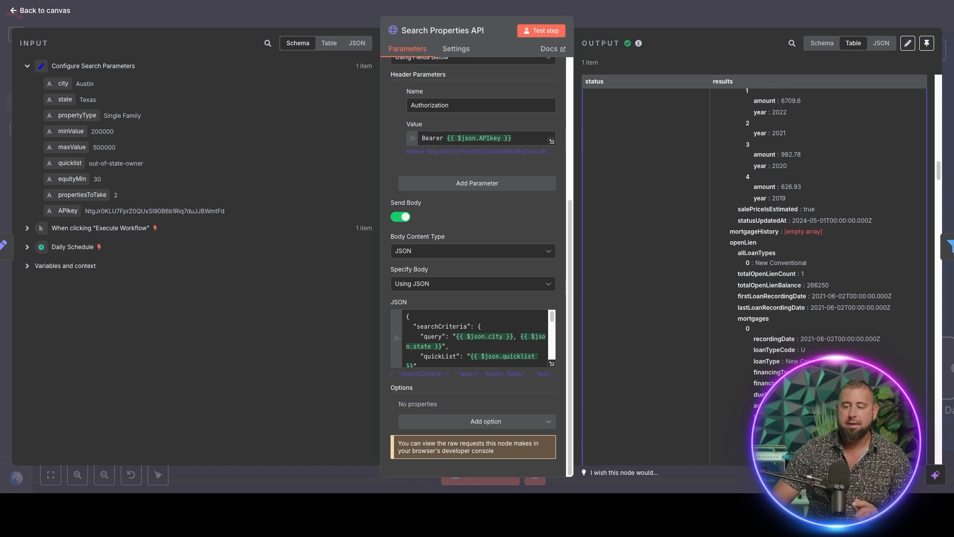
{"action": "scroll", "scroll_direction": "down", "scroll_amount": 3}
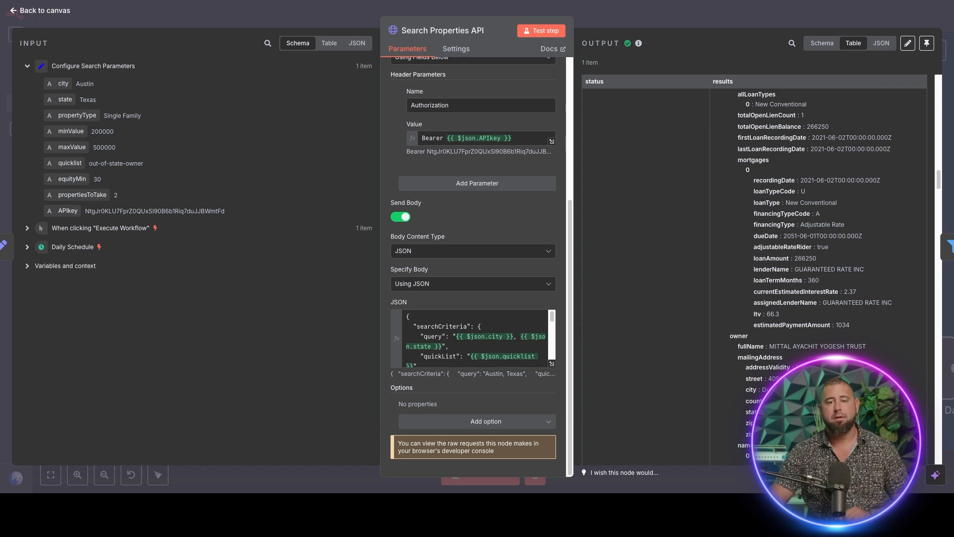
Review the Filter node's four conditions: recording date, Off Market status, ltv under 70 and highEquity.
{"action": "left_click", "coordinate": [38, 10]}
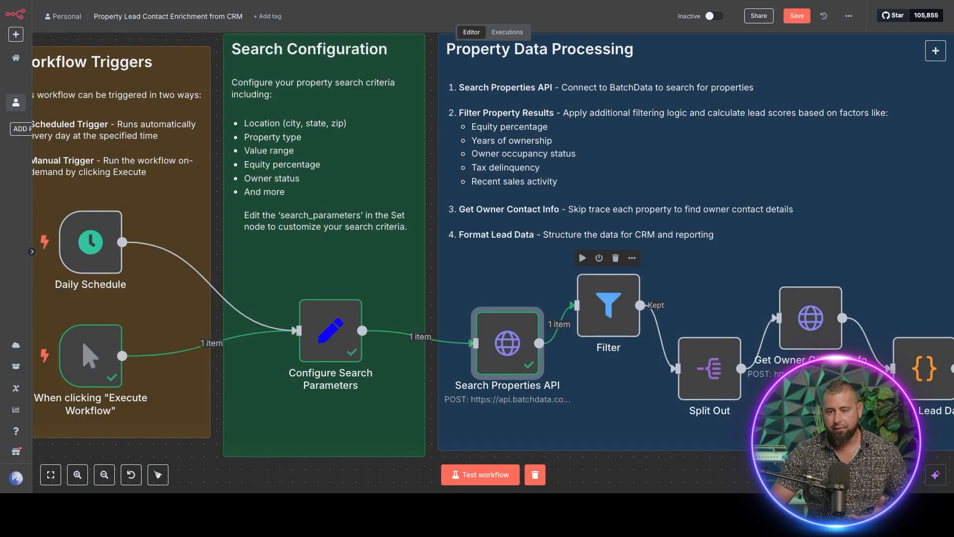
{"action": "left_click", "coordinate": [609, 306]}
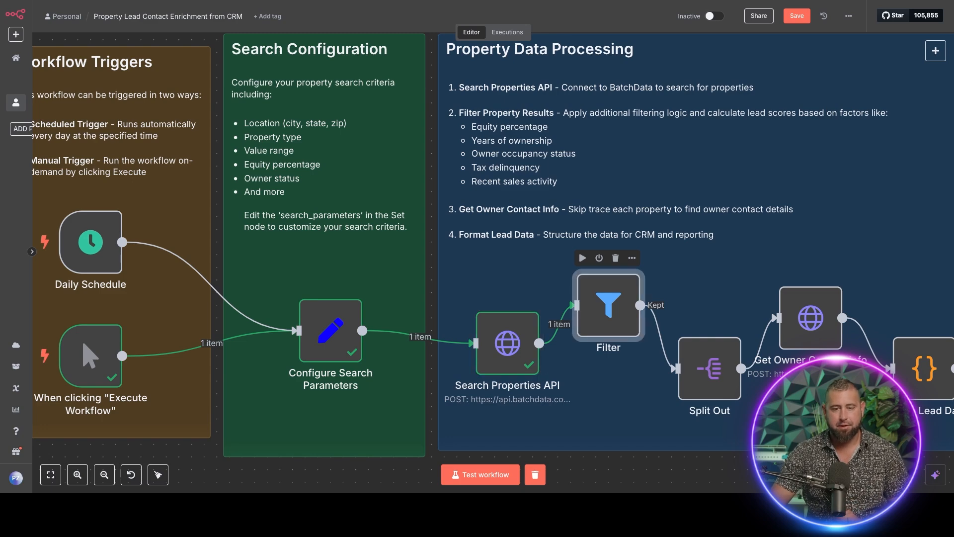
{"action": "double_click", "coordinate": [608, 305]}
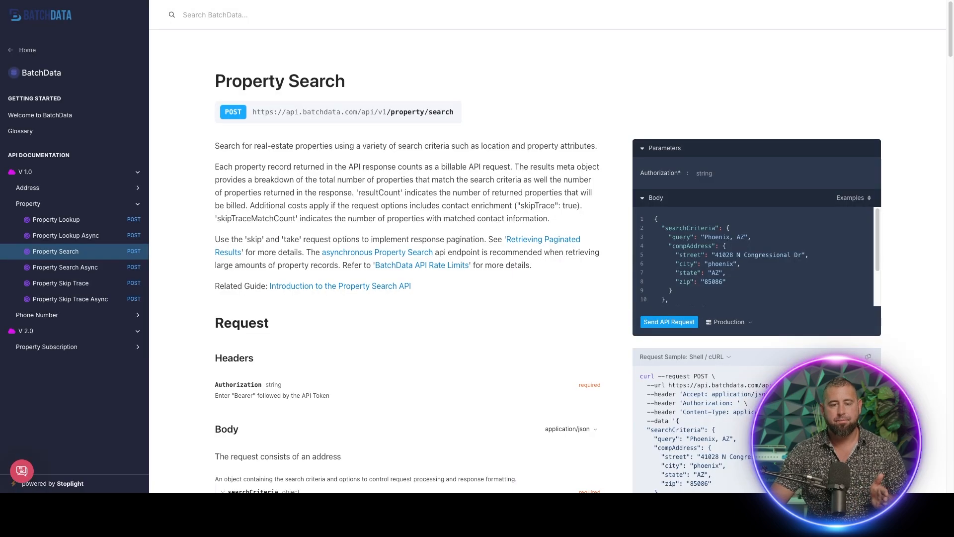
{"action": "scroll", "scroll_direction": "down", "scroll_amount": 3}
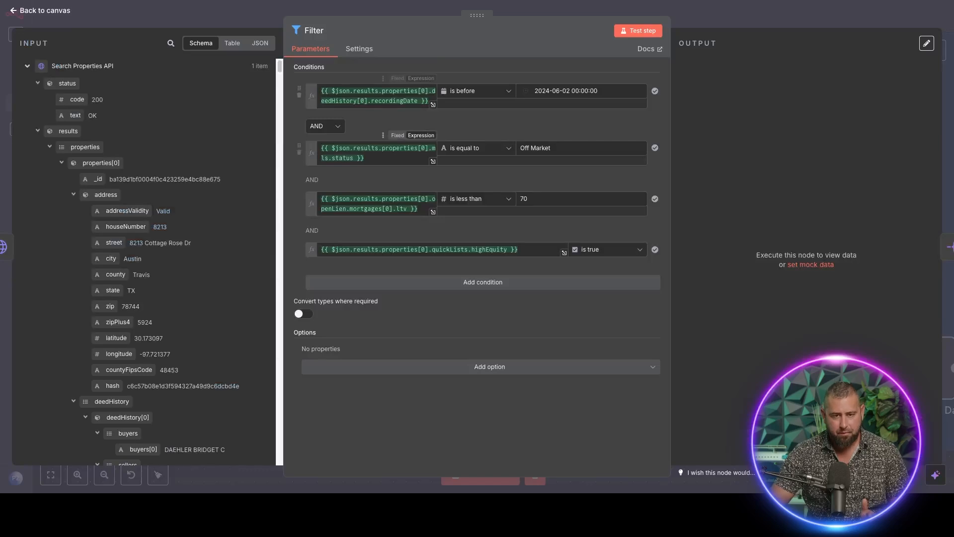
Preview the Filter condition inputs, including the highEquity condition result.
{"action": "left_click", "coordinate": [374, 96]}
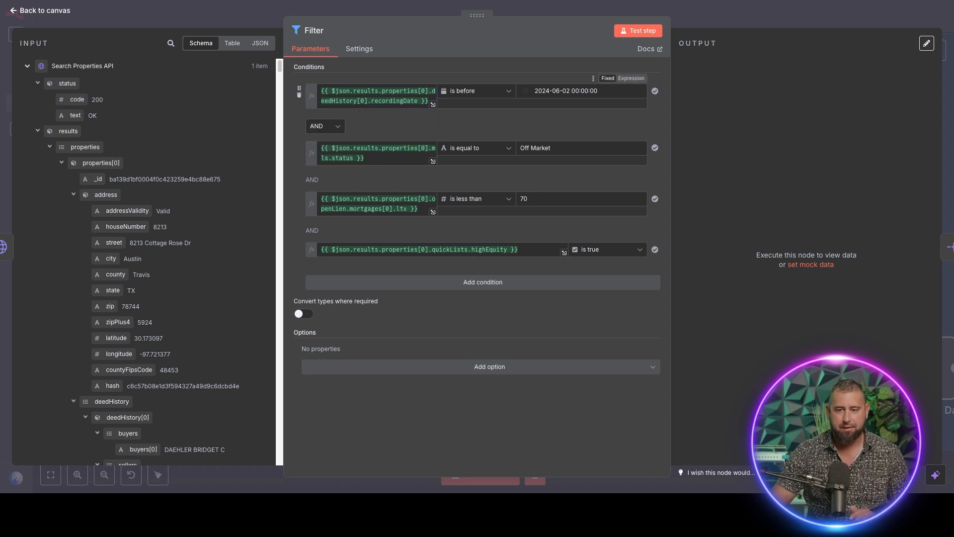
{"action": "left_click", "coordinate": [372, 153]}
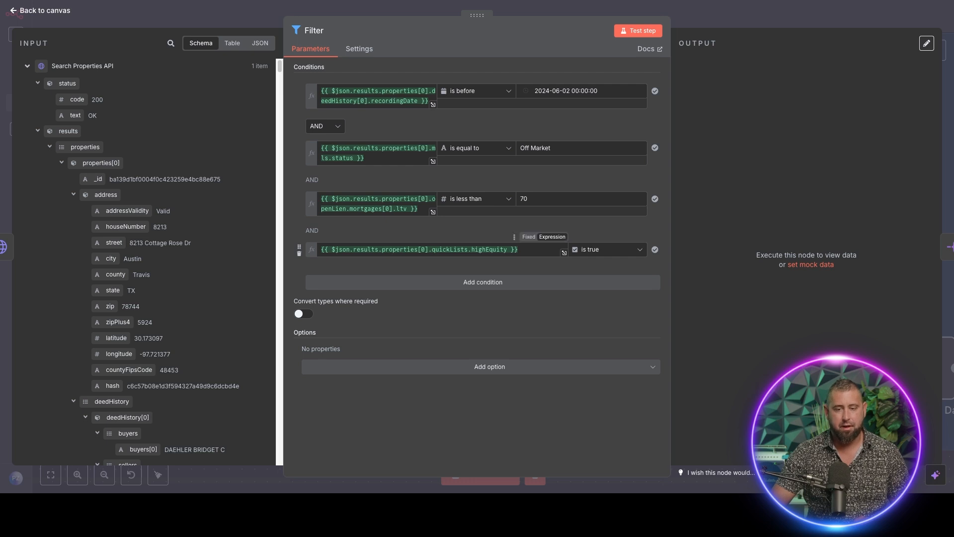
{"action": "left_click", "coordinate": [416, 249]}
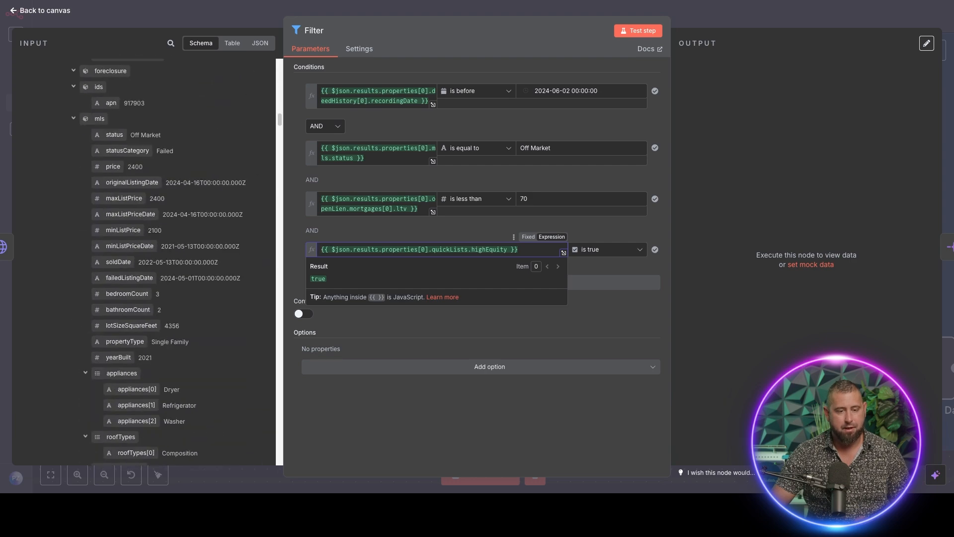
{"action": "scroll", "scroll_direction": "down", "scroll_amount": 3}
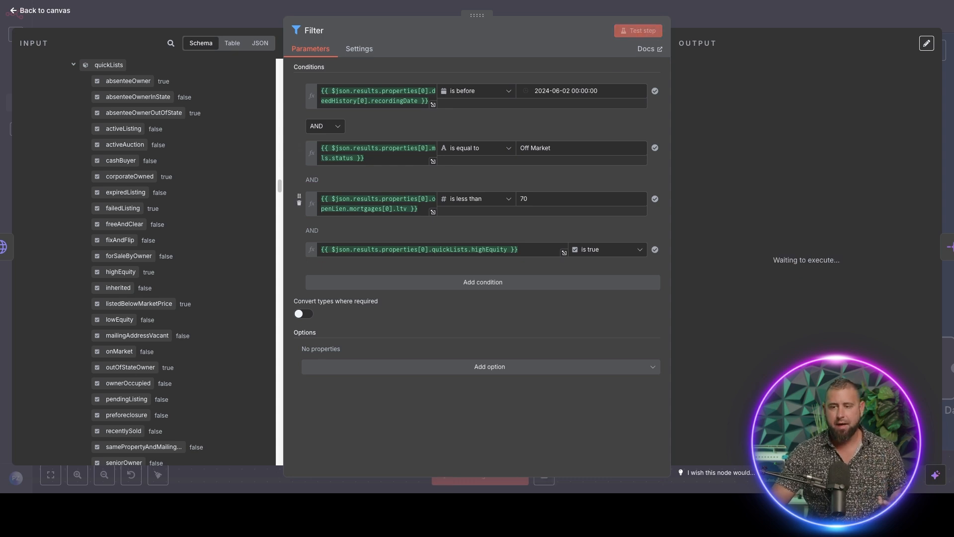
Run the Filter step, keeping one Austin property that passes all four conditions.
{"action": "left_click", "coordinate": [638, 30]}
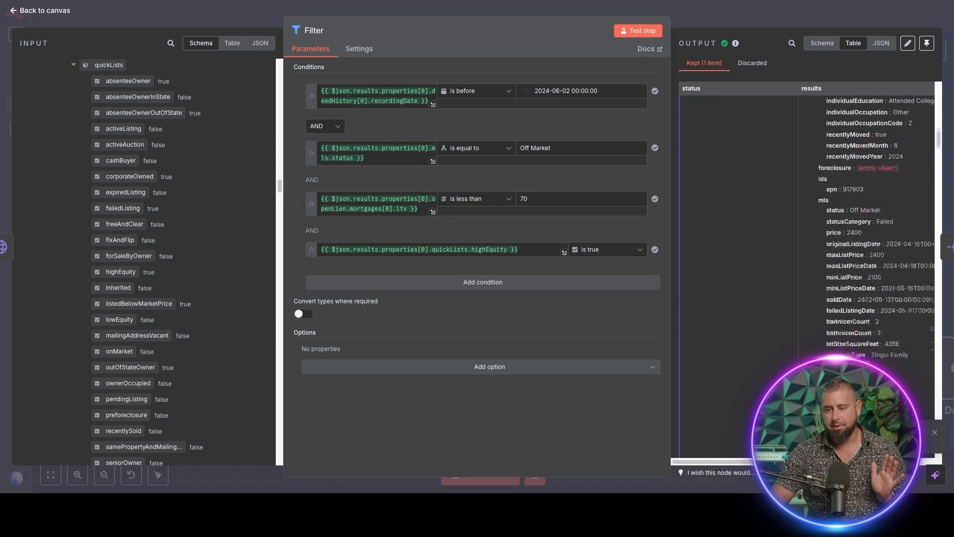
{"action": "scroll", "scroll_direction": "down", "scroll_amount": 3}
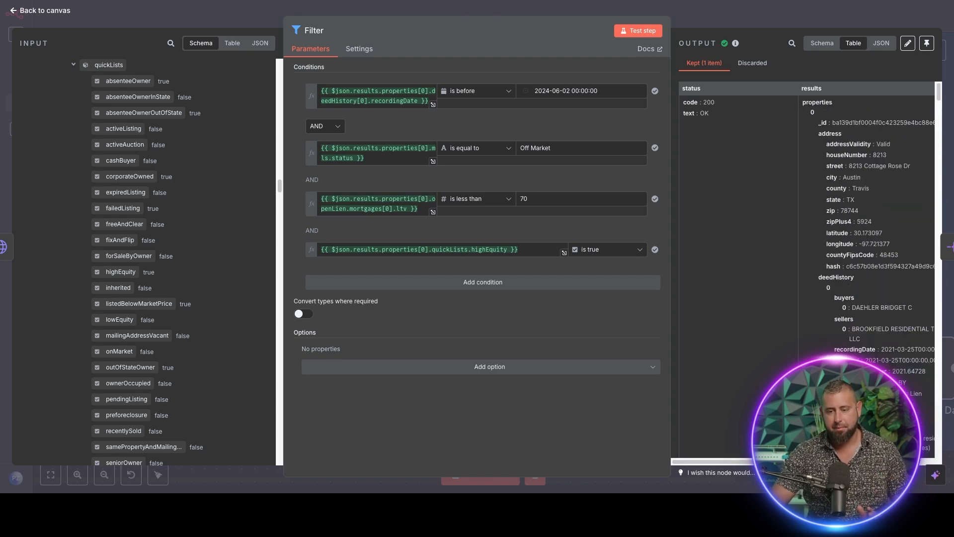
{"action": "left_click", "coordinate": [42, 10]}
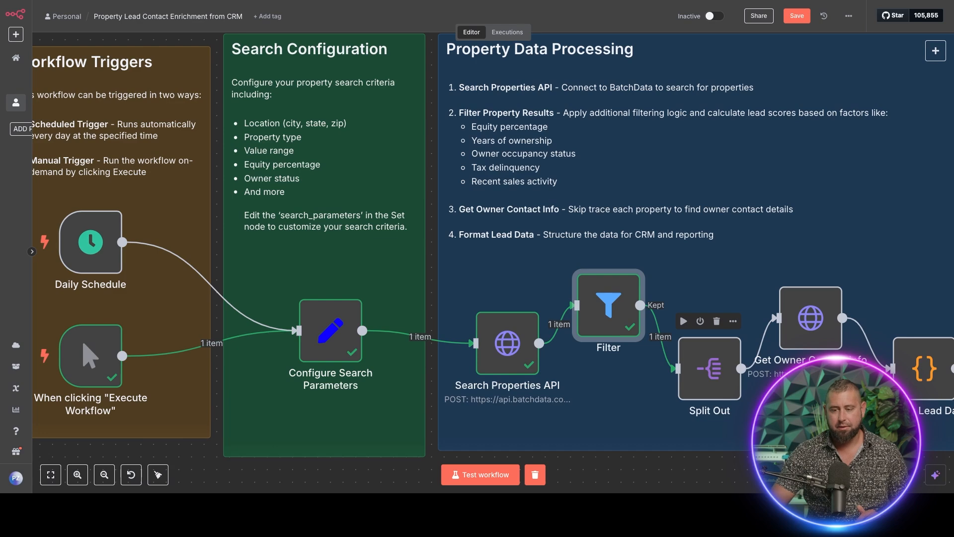
Run the Split Out step so the filtered results become two separate property items.
{"action": "double_click", "coordinate": [709, 368]}
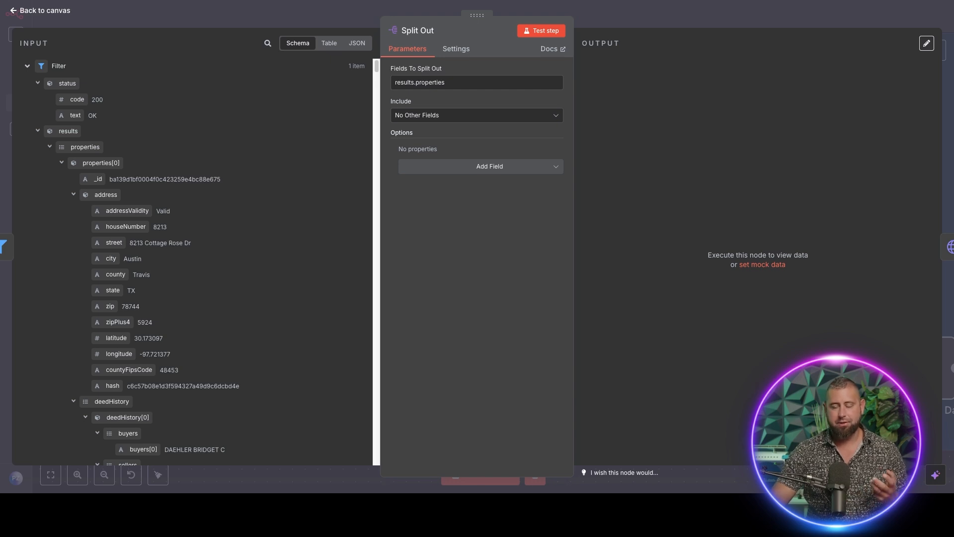
{"action": "left_click", "coordinate": [542, 30]}
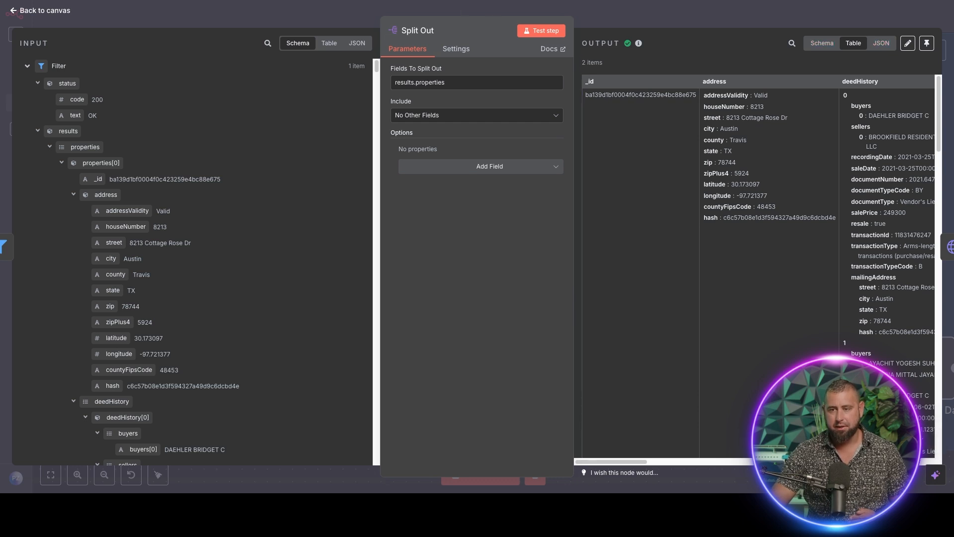
{"action": "left_click", "coordinate": [823, 43]}
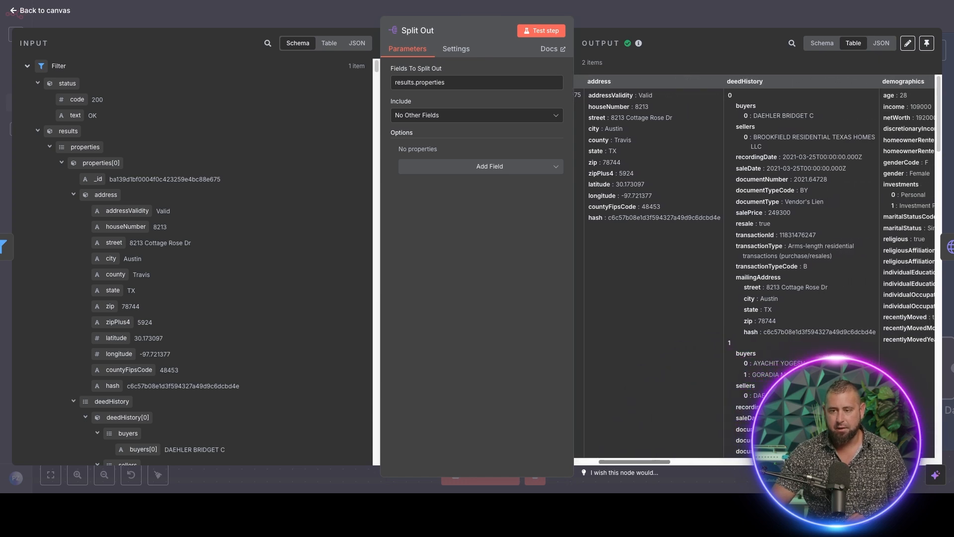
{"action": "scroll", "scroll_direction": "right", "scroll_amount": 3}
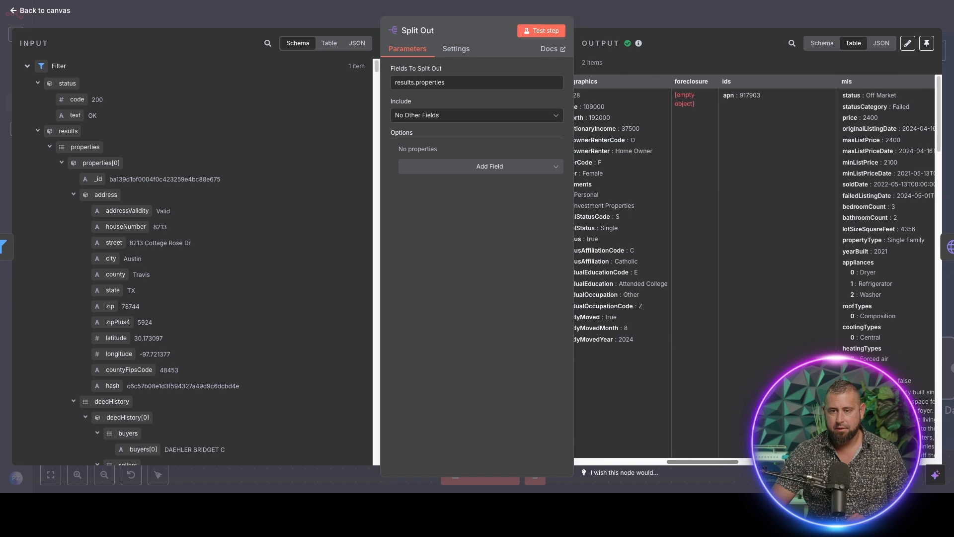
{"action": "scroll", "scroll_direction": "right", "scroll_amount": 3}
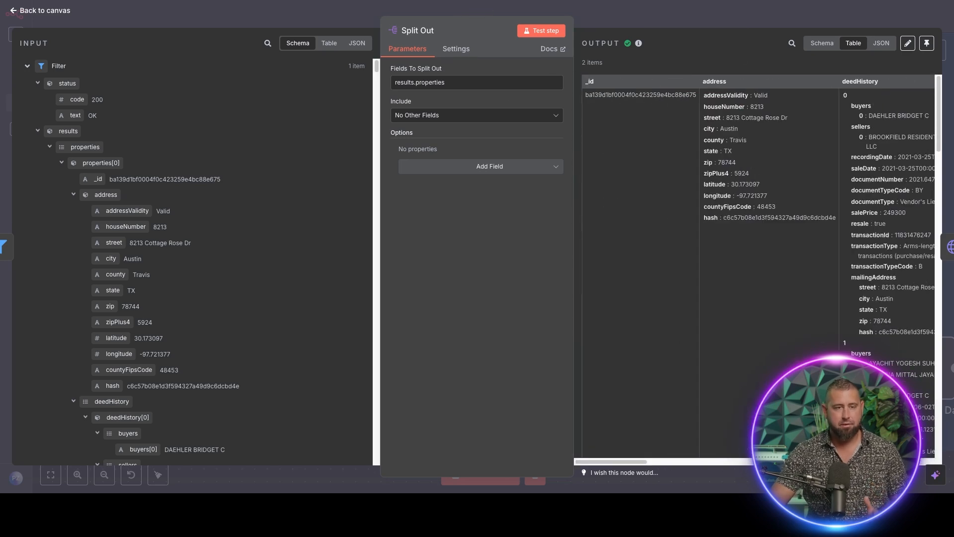
{"action": "left_click", "coordinate": [38, 10]}
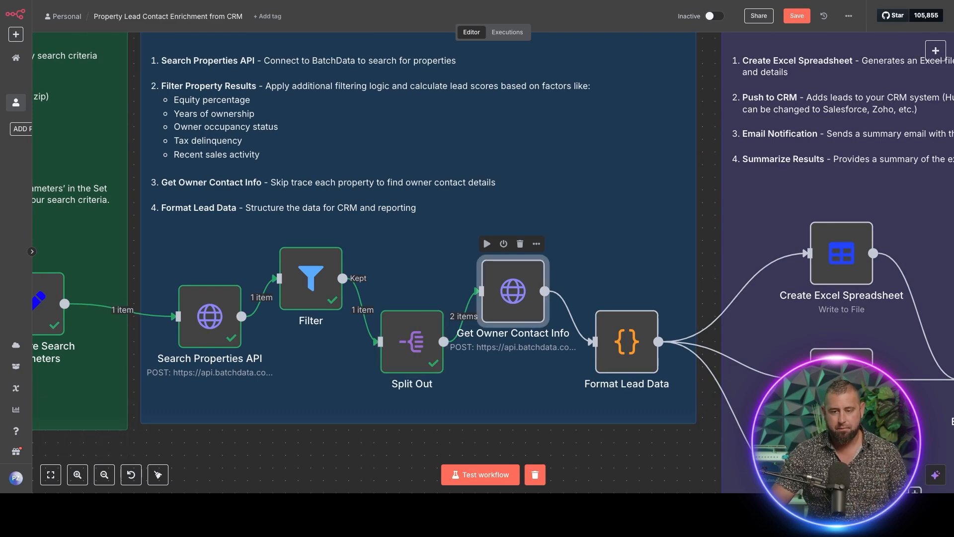
Run the Get Owner Contact Info skip-trace request for both properties and review the output.
{"action": "double_click", "coordinate": [513, 290]}
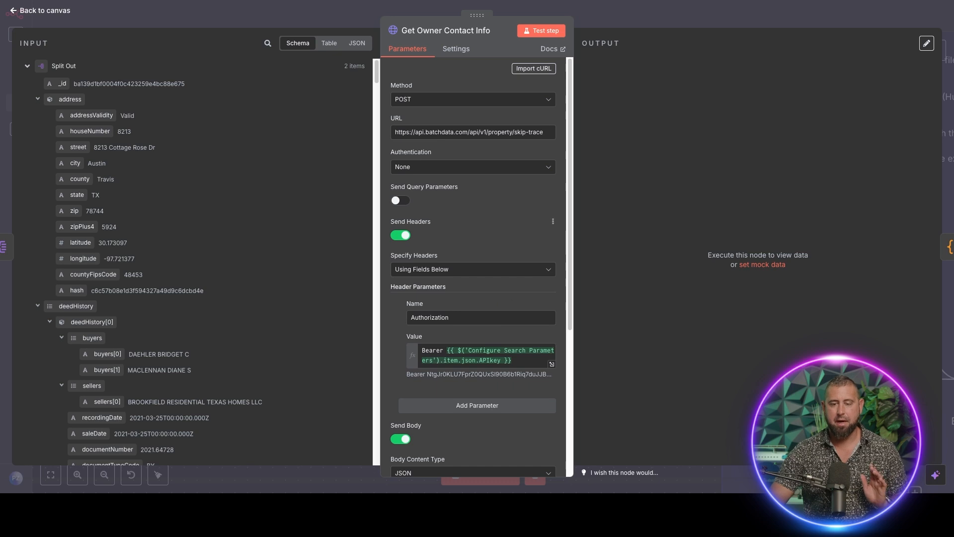
{"action": "scroll", "scroll_direction": "down", "scroll_amount": 3}
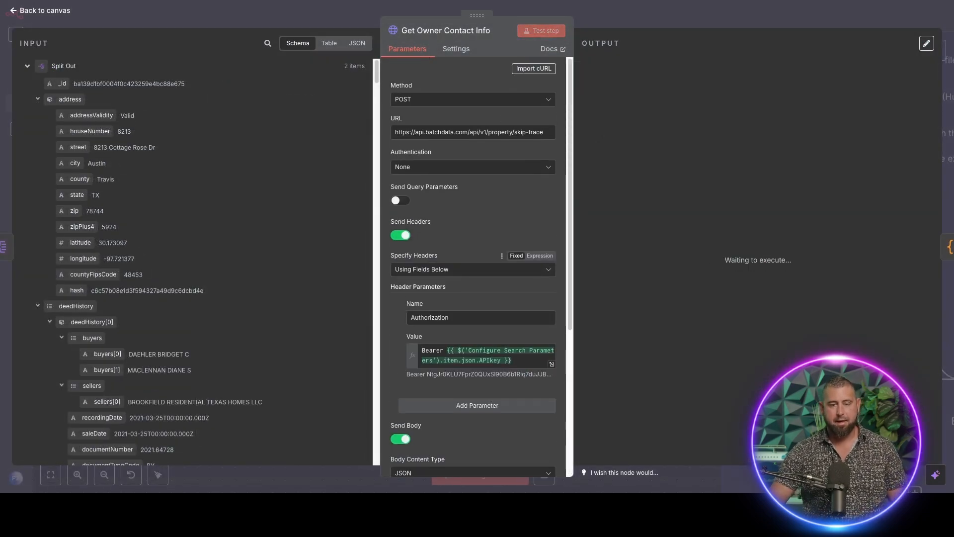
{"action": "left_click", "coordinate": [542, 29]}
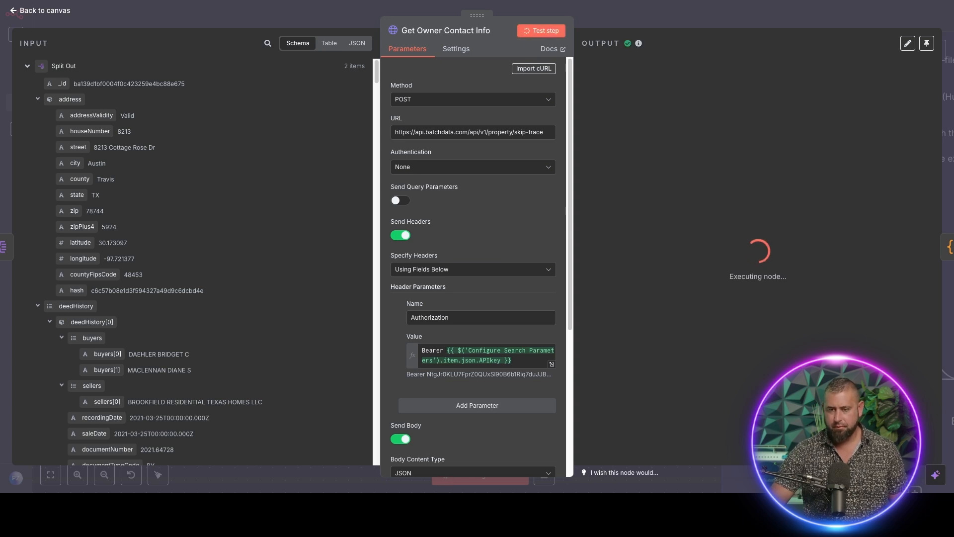
{"action": "left_click", "coordinate": [542, 30]}
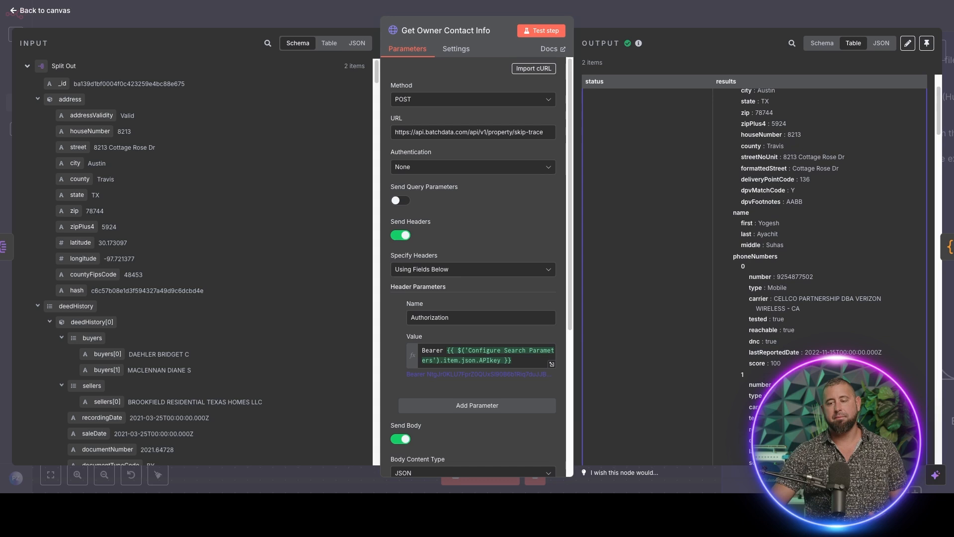
{"action": "scroll", "scroll_direction": "down", "scroll_amount": 3}
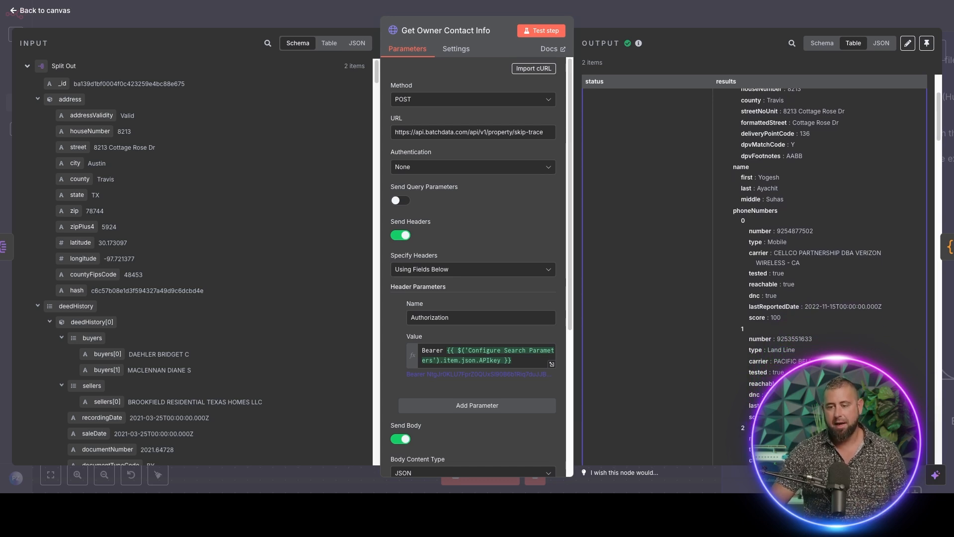
{"action": "scroll", "scroll_direction": "down", "scroll_amount": 3}
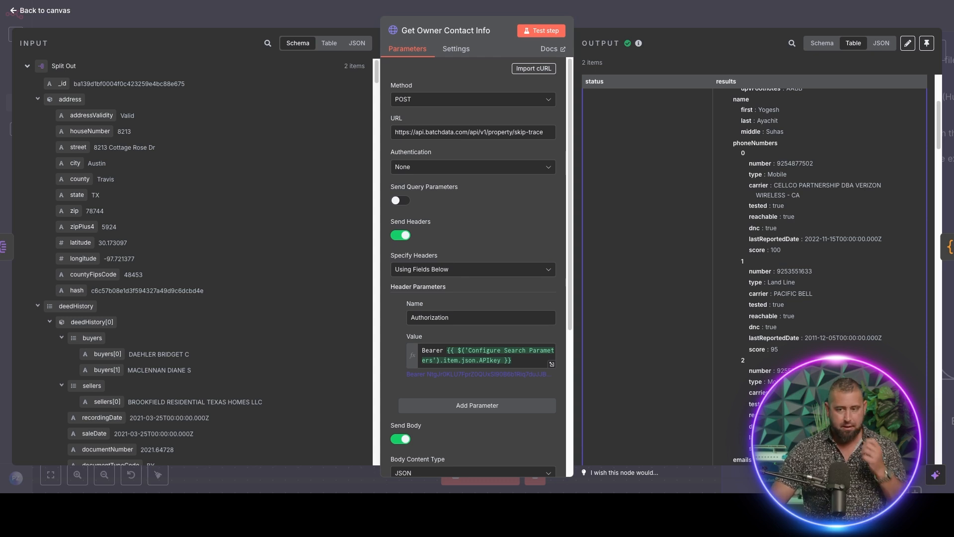
Re-run the skip-trace and review owner names, phone numbers and mailing addresses for both properties.
{"action": "double_click", "coordinate": [776, 251]}
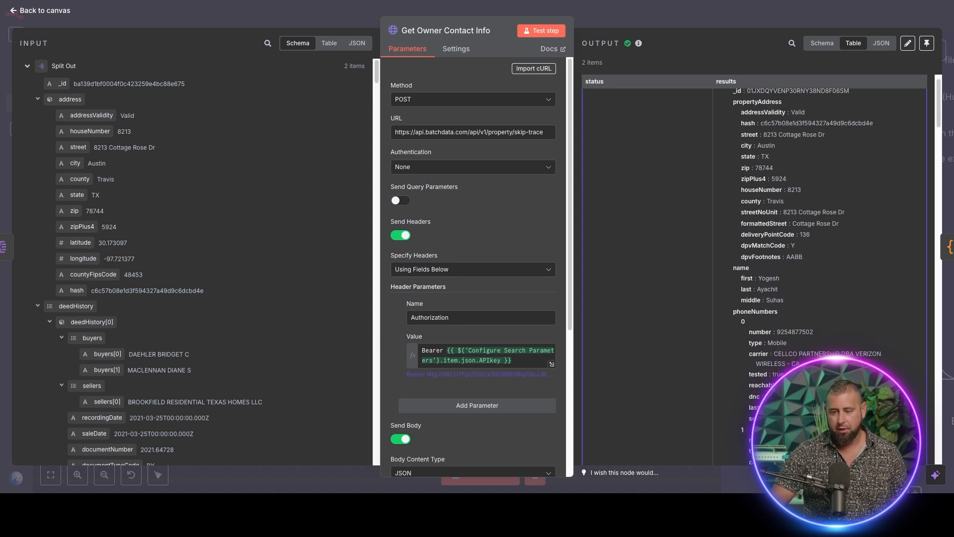
{"action": "left_click", "coordinate": [541, 30]}
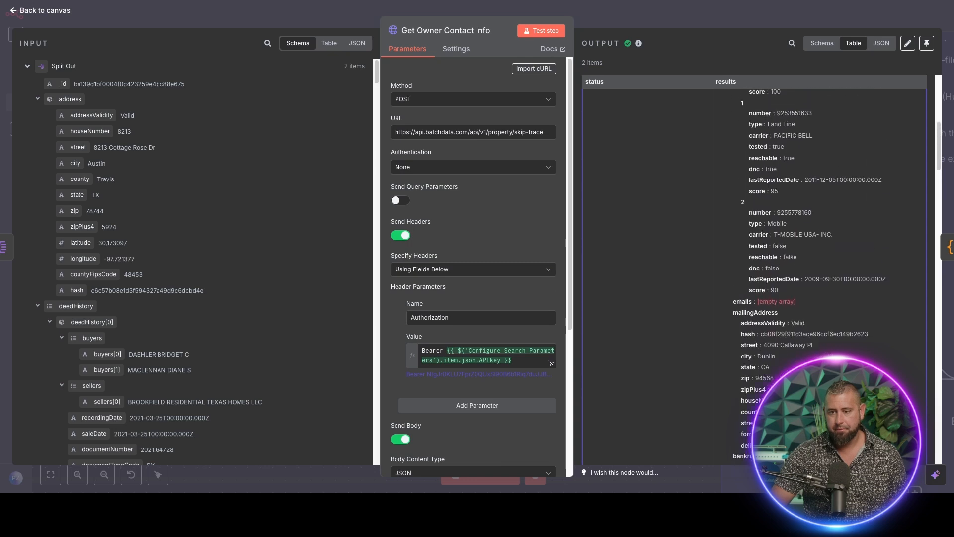
{"action": "left_click", "coordinate": [545, 30]}
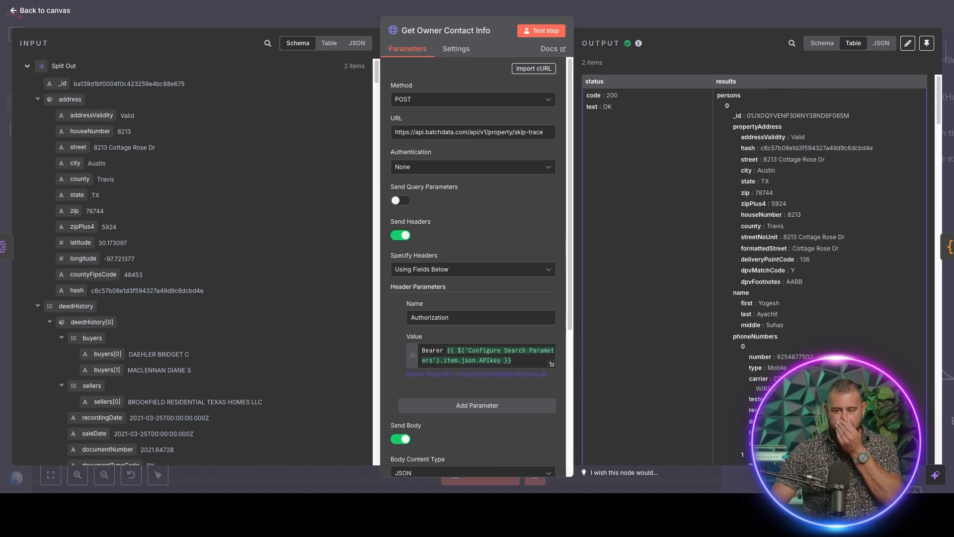
{"action": "scroll", "scroll_direction": "down", "scroll_amount": 3}
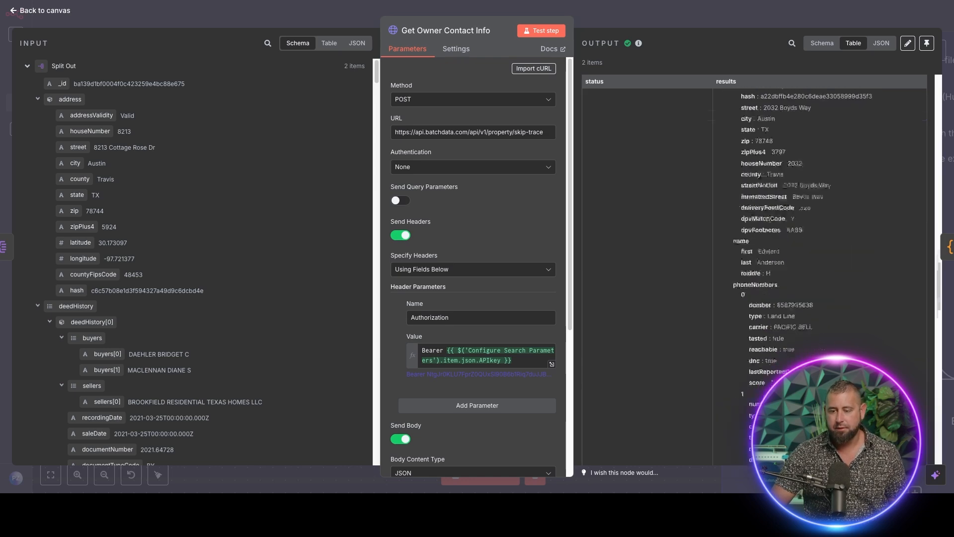
{"action": "scroll", "scroll_direction": "down", "scroll_amount": 3}
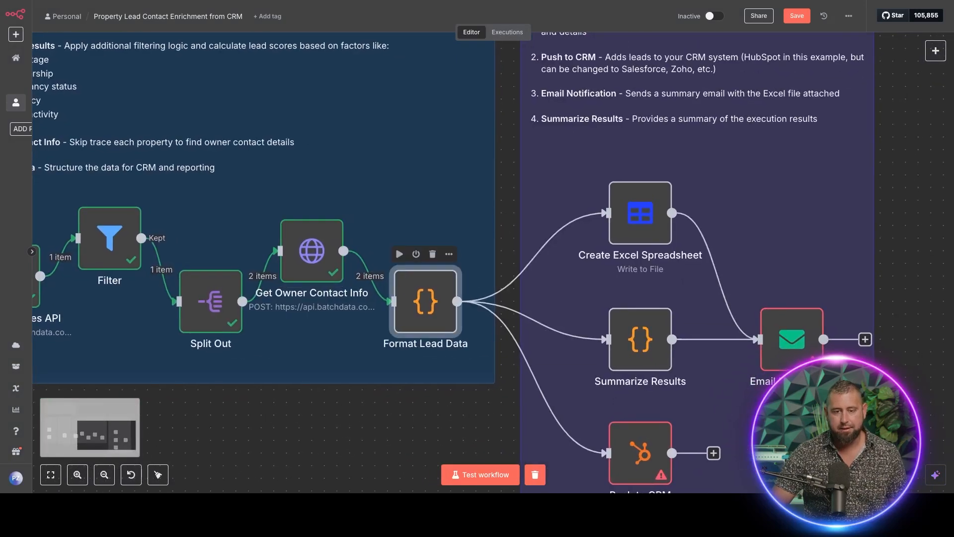
Run the Format Lead Data Code node, producing two lead rows with owner, address, equity and mailing fields.
{"action": "double_click", "coordinate": [425, 303]}
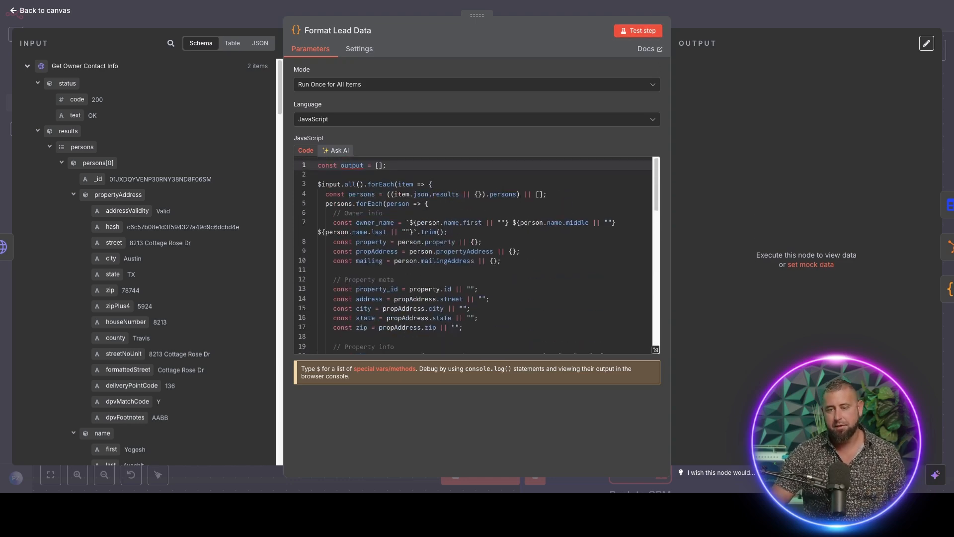
{"action": "left_click", "coordinate": [638, 30]}
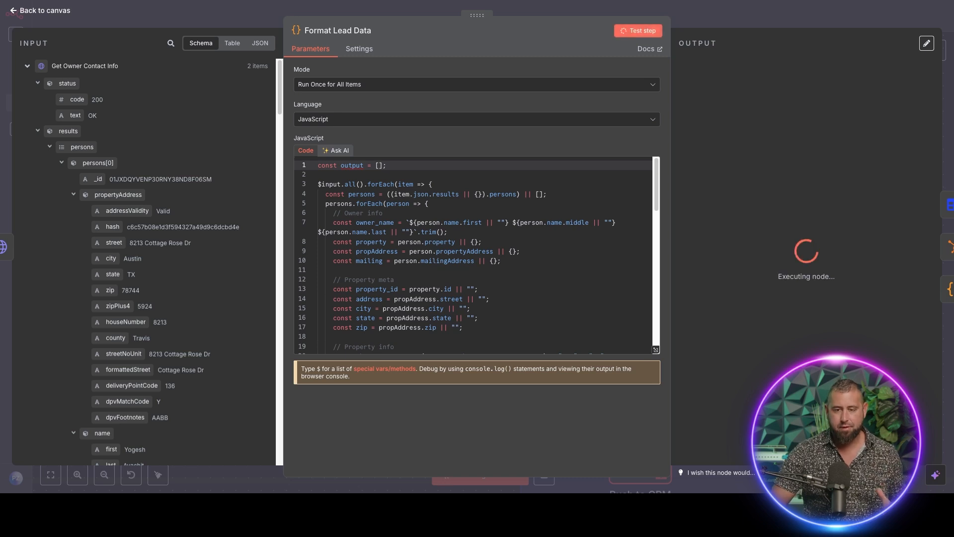
{"action": "left_click", "coordinate": [638, 30]}
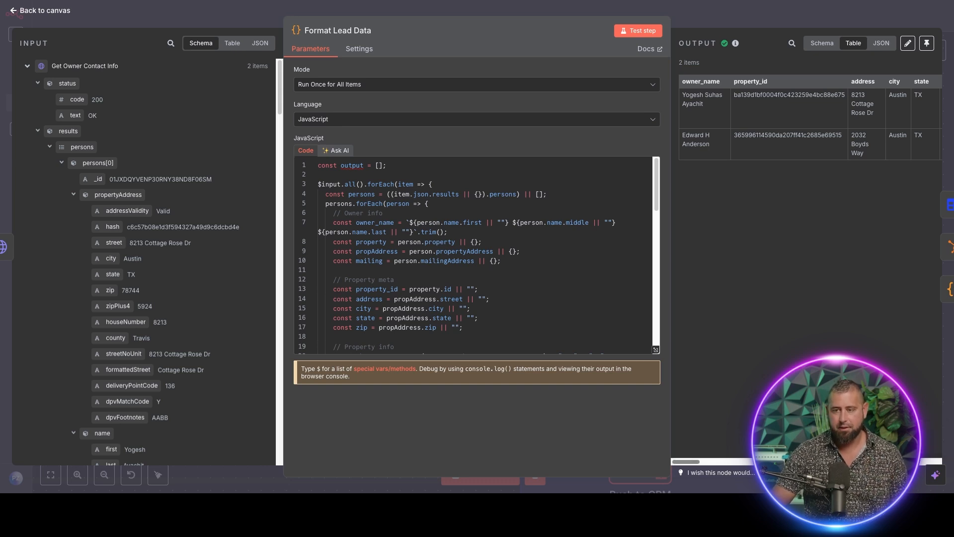
{"action": "scroll", "scroll_direction": "right", "scroll_amount": 3}
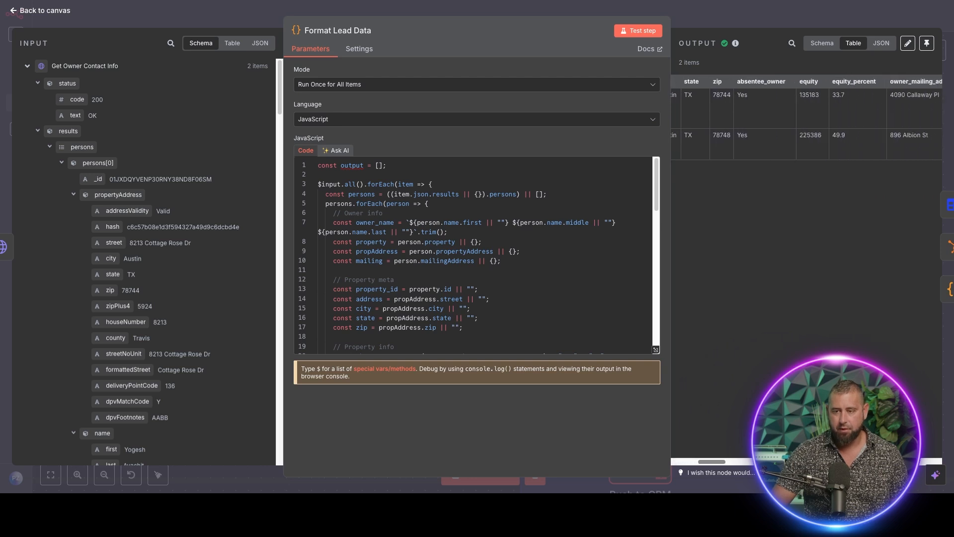
{"action": "scroll", "scroll_direction": "right", "scroll_amount": 3}
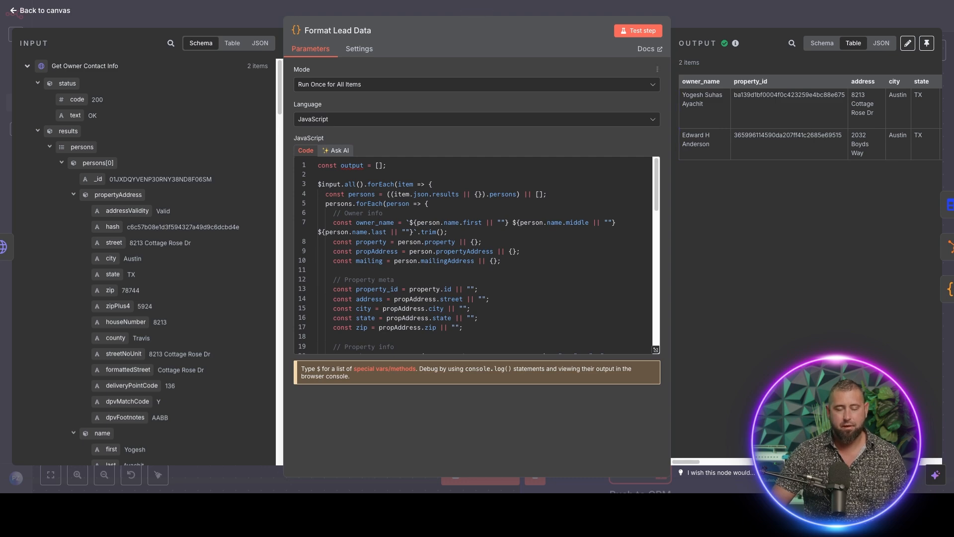
{"action": "left_click", "coordinate": [39, 10]}
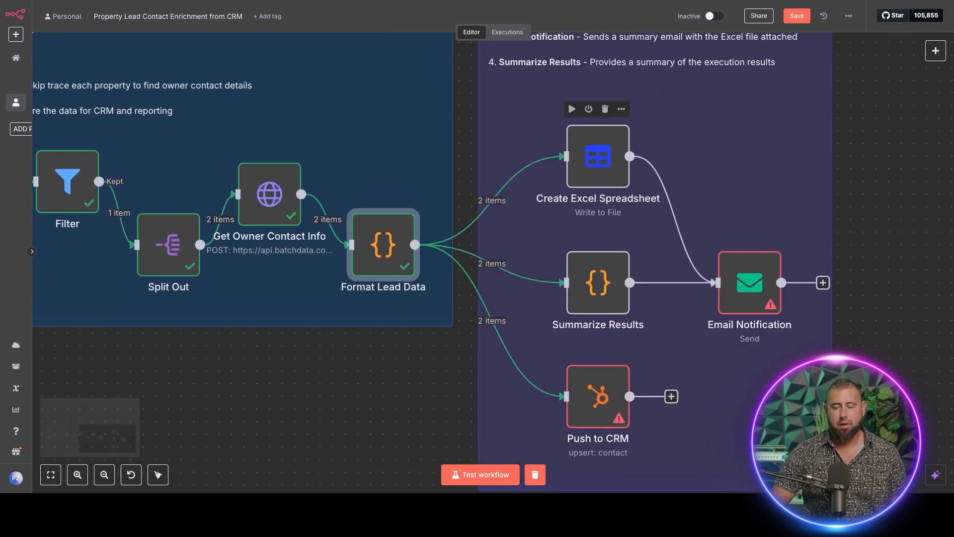
Run Create Excel Spreadsheet to write the 21.9 kB Property_Leads_BatchData XLSX file.
{"action": "double_click", "coordinate": [598, 157]}
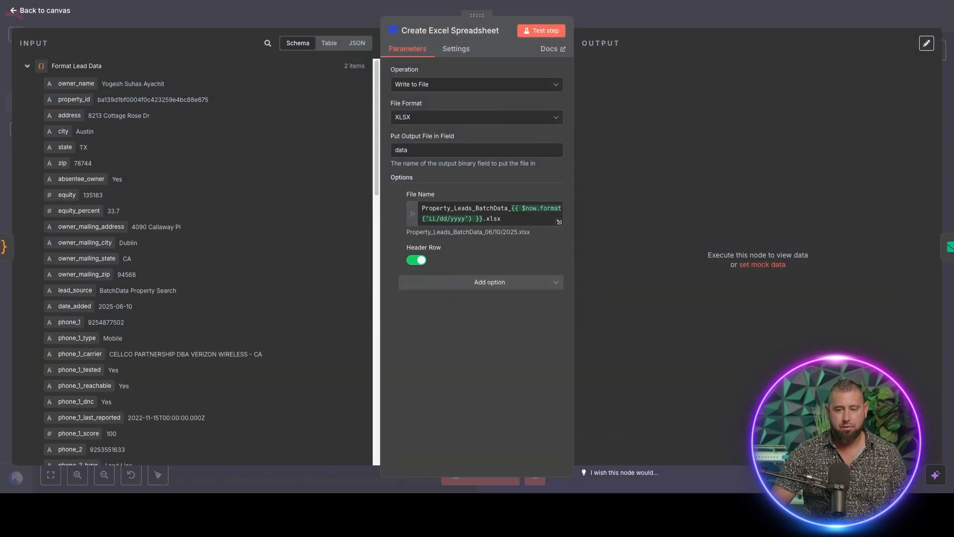
{"action": "left_click", "coordinate": [481, 212]}
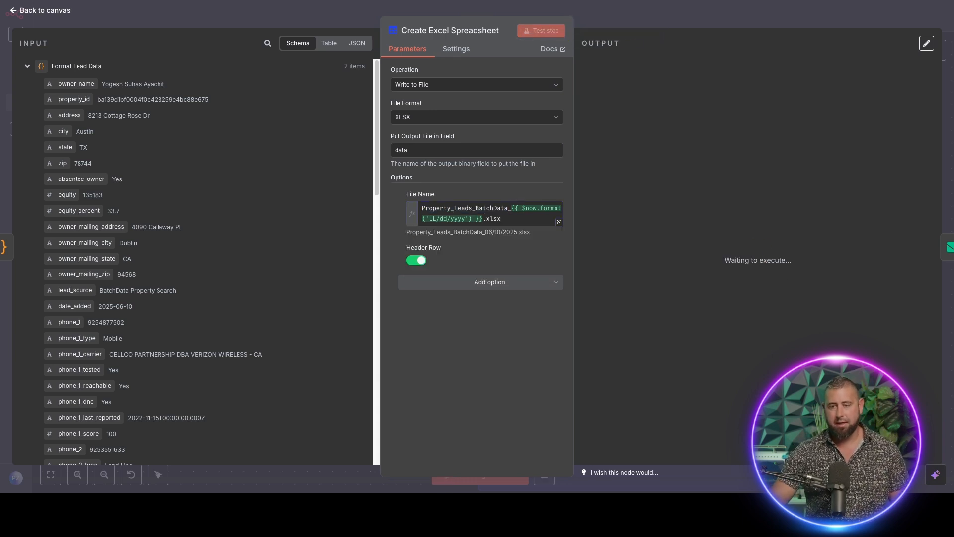
{"action": "left_click", "coordinate": [541, 29]}
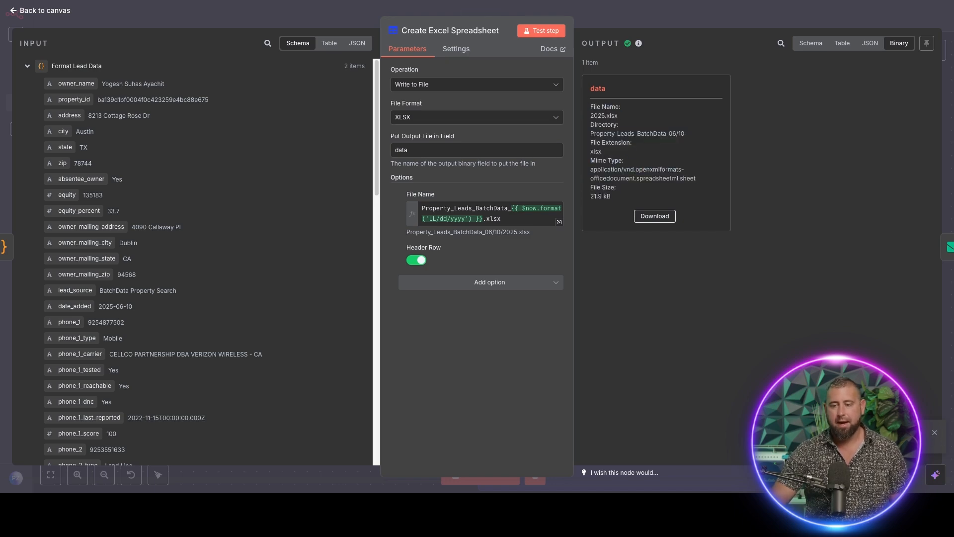
{"action": "left_click", "coordinate": [40, 10]}
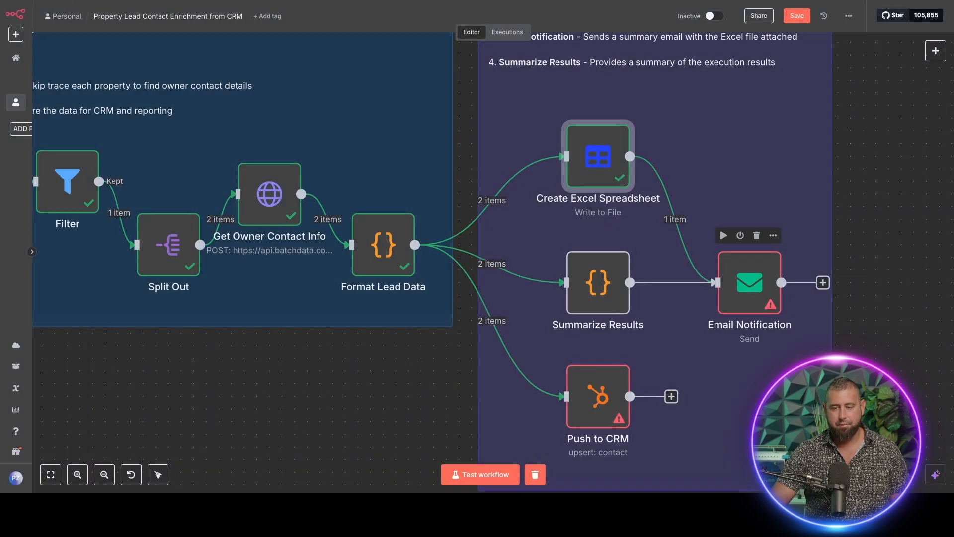
Review the Email Notification node, dismissing SMTP credential setup and checking the HTML body field.
{"action": "double_click", "coordinate": [749, 283]}
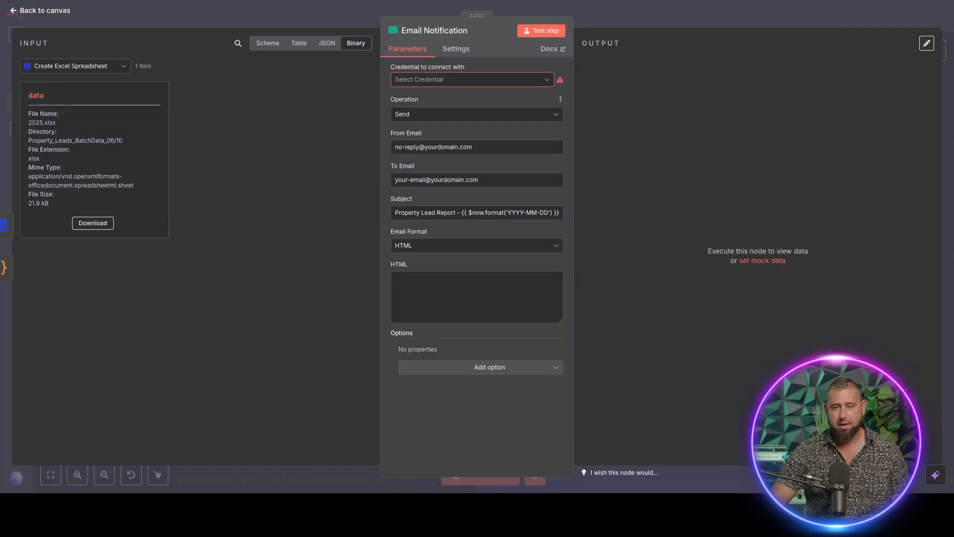
{"action": "left_click", "coordinate": [471, 80]}
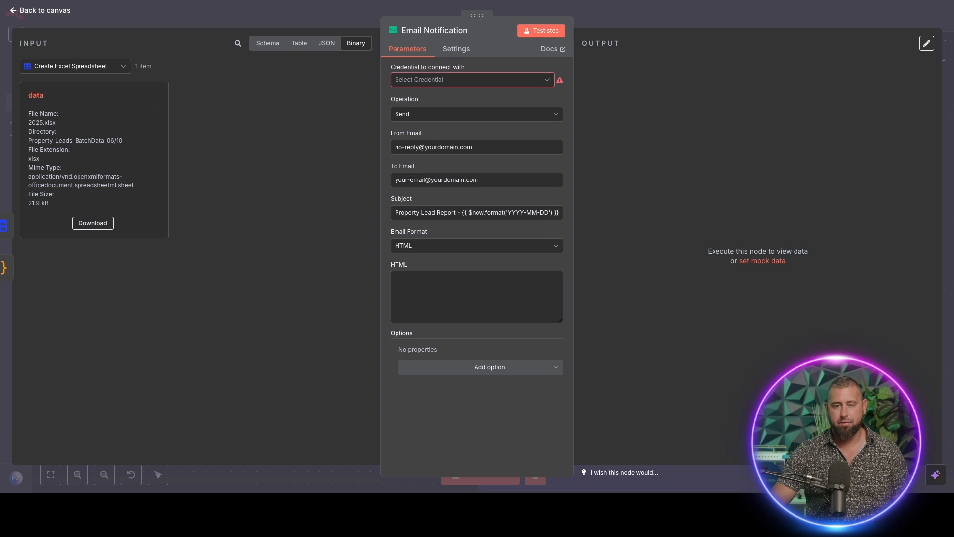
{"action": "left_click", "coordinate": [471, 80]}
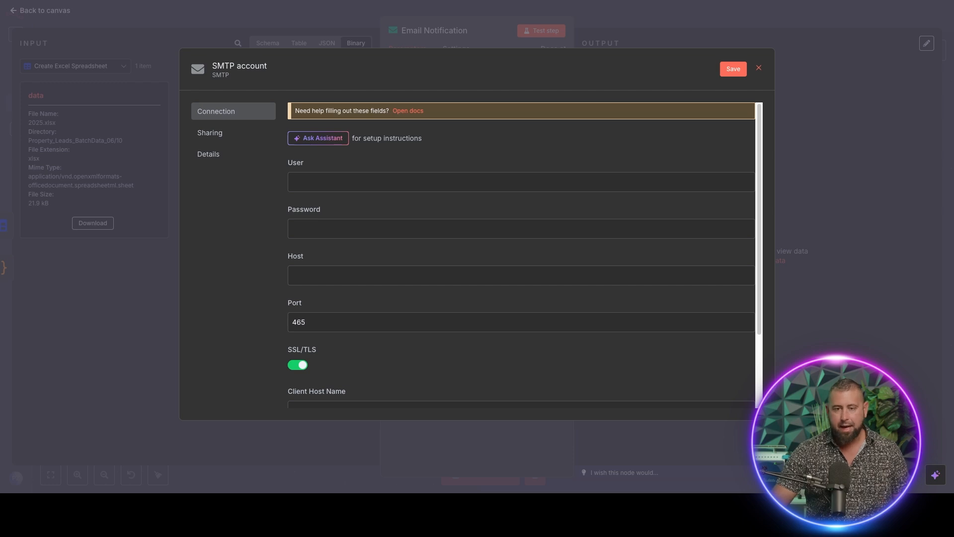
{"action": "left_click", "coordinate": [758, 67]}
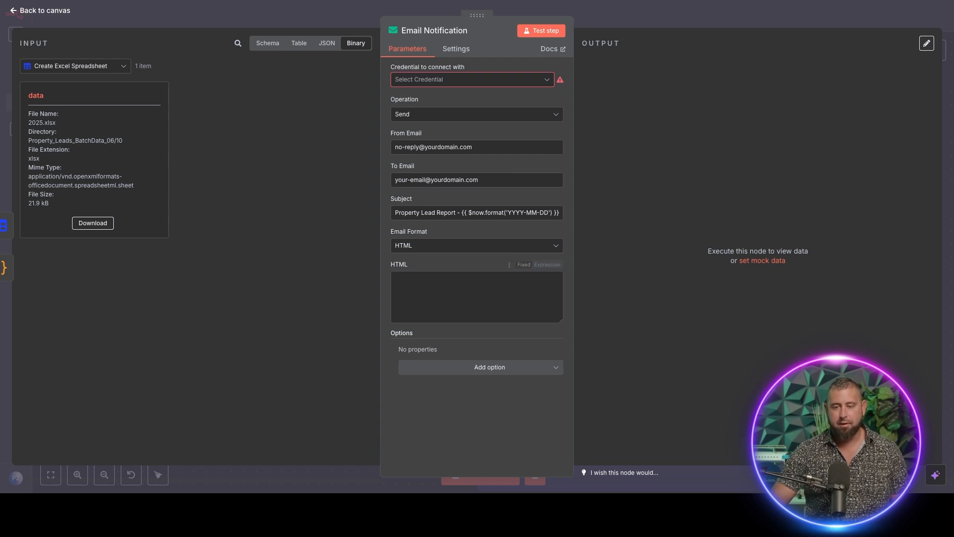
{"action": "left_click", "coordinate": [476, 296]}
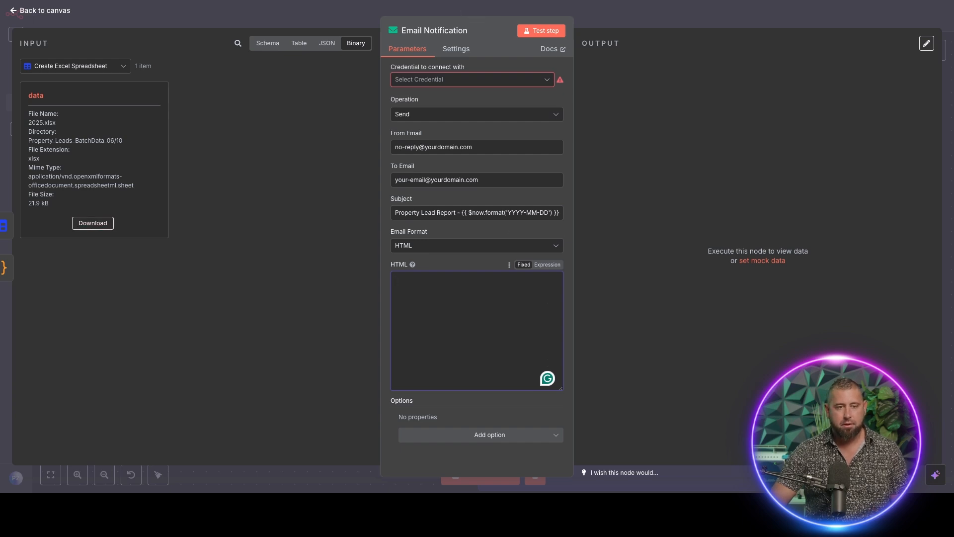
{"action": "left_click", "coordinate": [38, 10]}
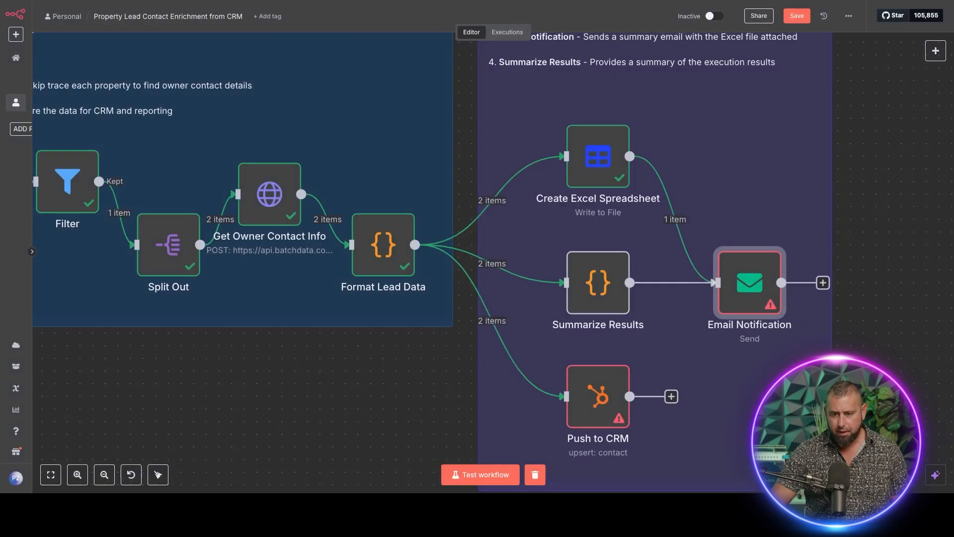
Run the Summarize Results Code node so one summary item feeds Email Notification.
{"action": "double_click", "coordinate": [598, 282]}
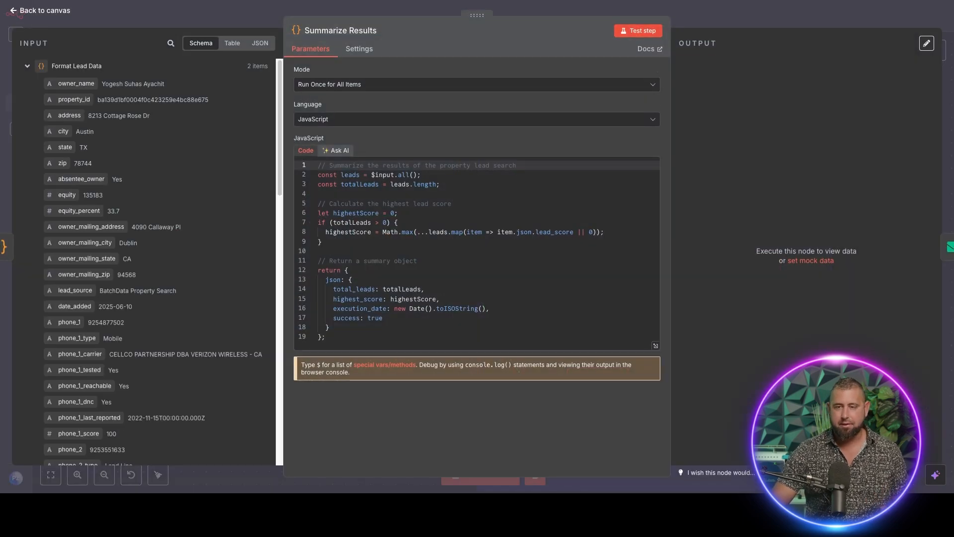
{"action": "left_click", "coordinate": [639, 29]}
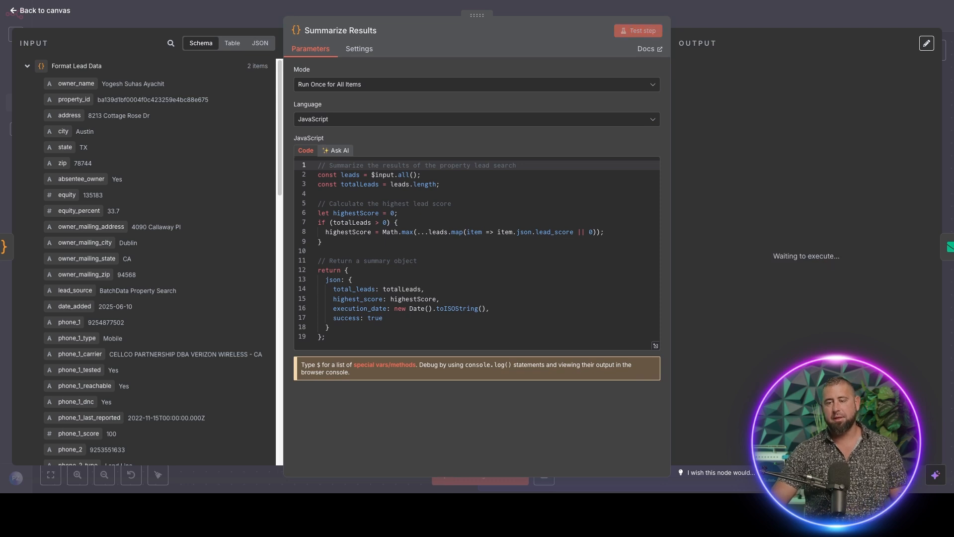
{"action": "left_click", "coordinate": [639, 30]}
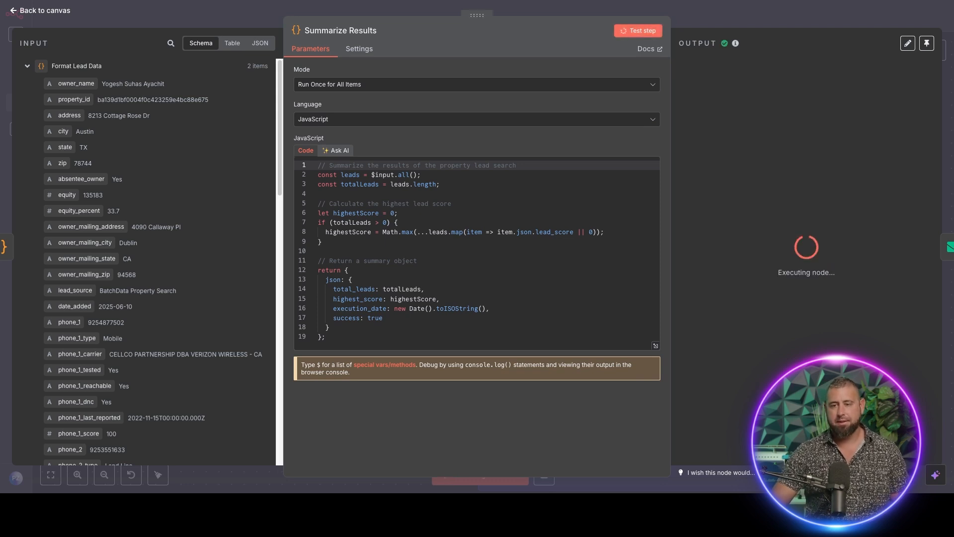
{"action": "left_click", "coordinate": [638, 30]}
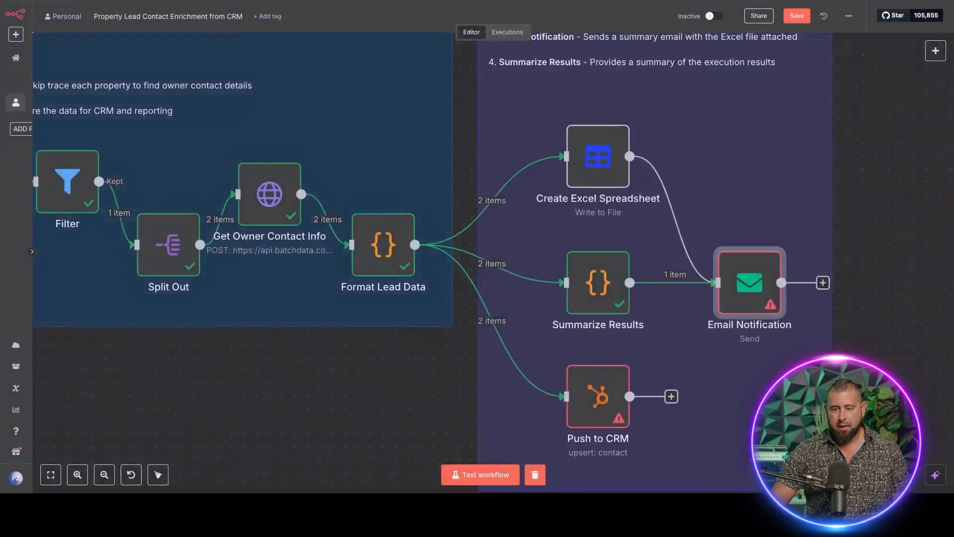
Review the Push to CRM HubSpot node's create-or-update-by-email contact settings, without credentials.
{"action": "left_click", "coordinate": [598, 395]}
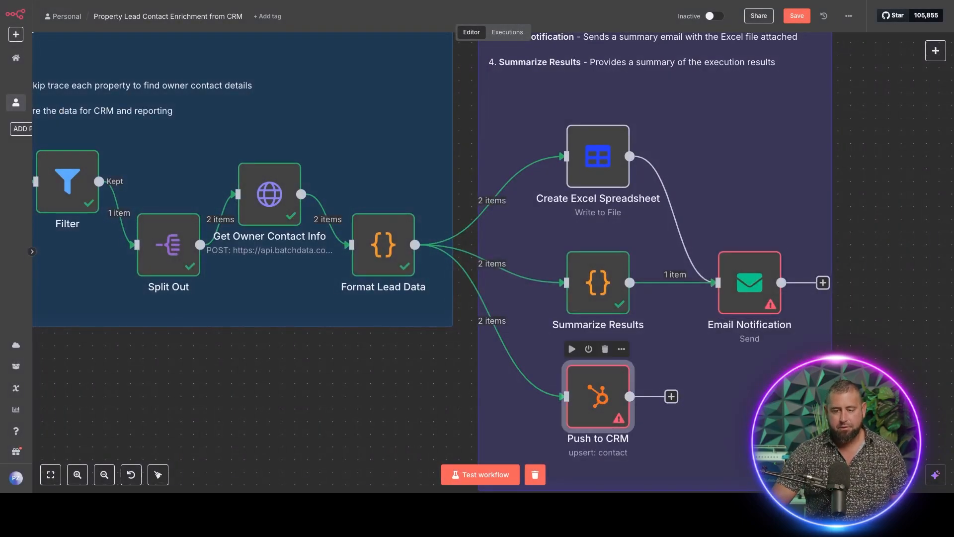
{"action": "double_click", "coordinate": [597, 398]}
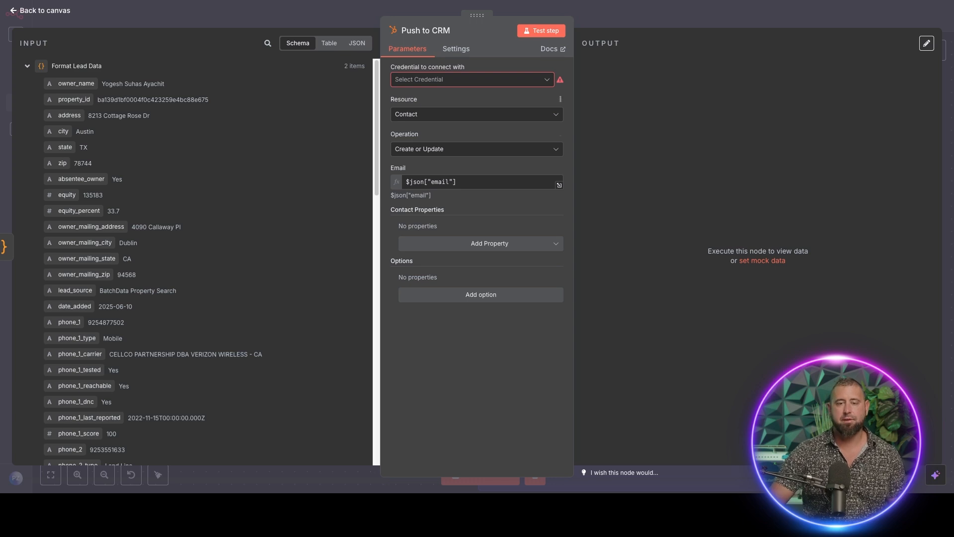
{"action": "left_click", "coordinate": [471, 79]}
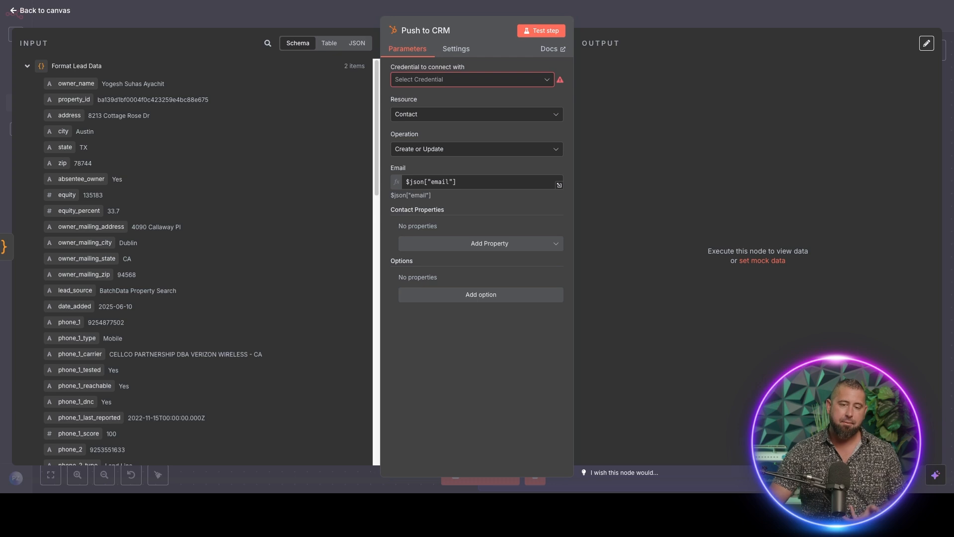
{"action": "key", "text": "Ctrl+a"}
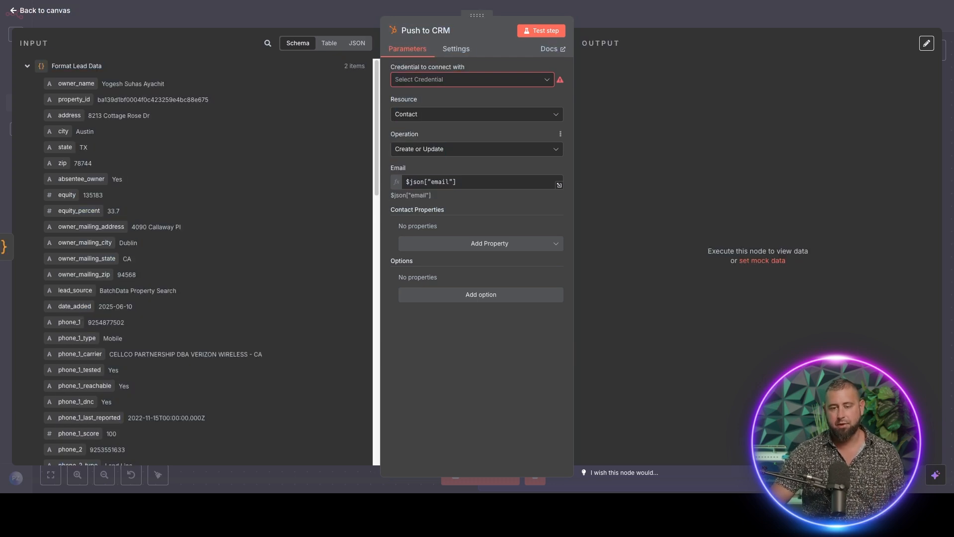
{"action": "left_click", "coordinate": [476, 149]}
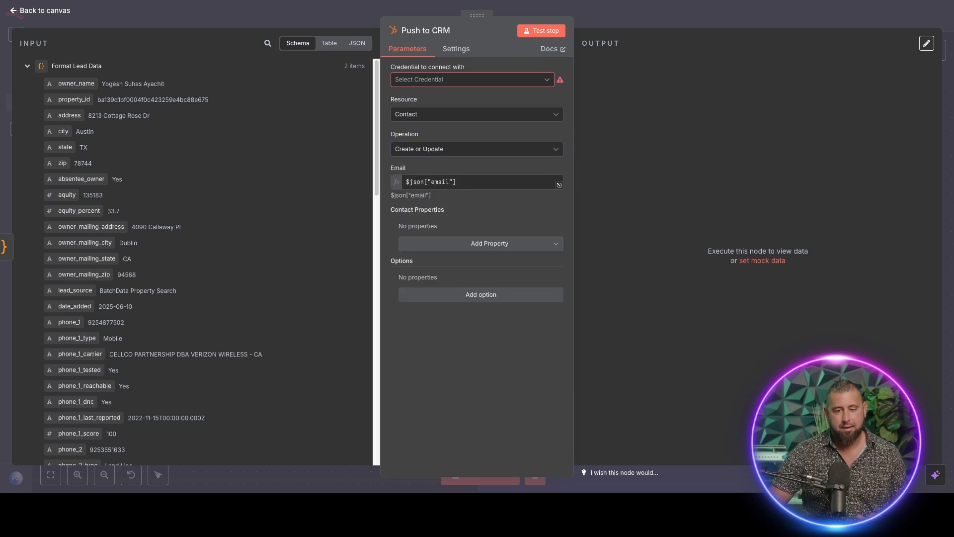
{"action": "left_click", "coordinate": [481, 242]}
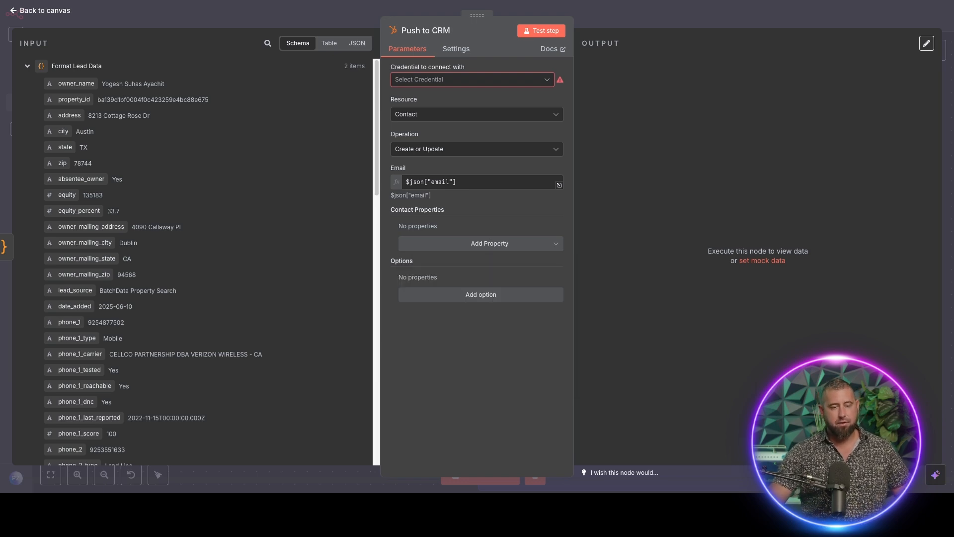
{"action": "scroll", "scroll_direction": "down", "scroll_amount": 3}
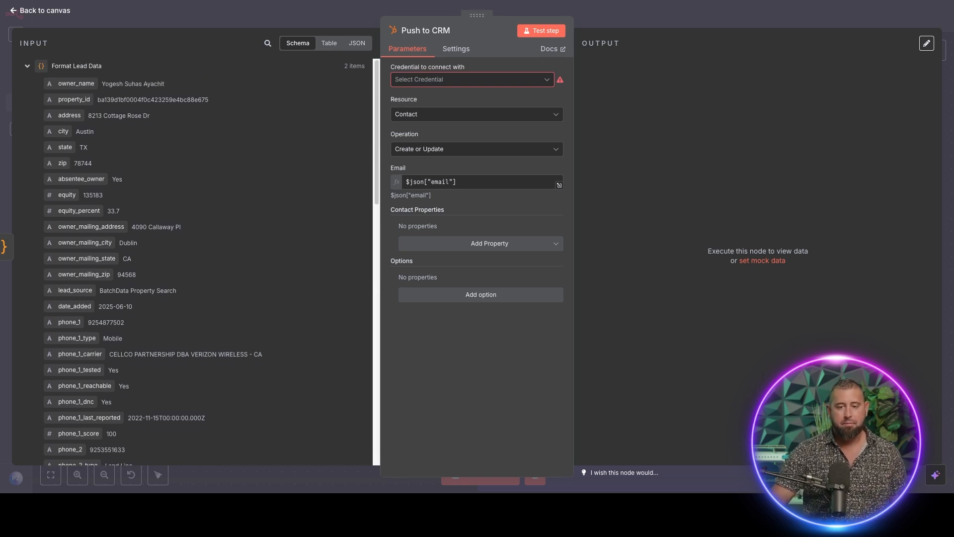
Add the State/Region contact property and map the incoming lead 'state' field into it.
{"action": "left_click", "coordinate": [481, 243]}
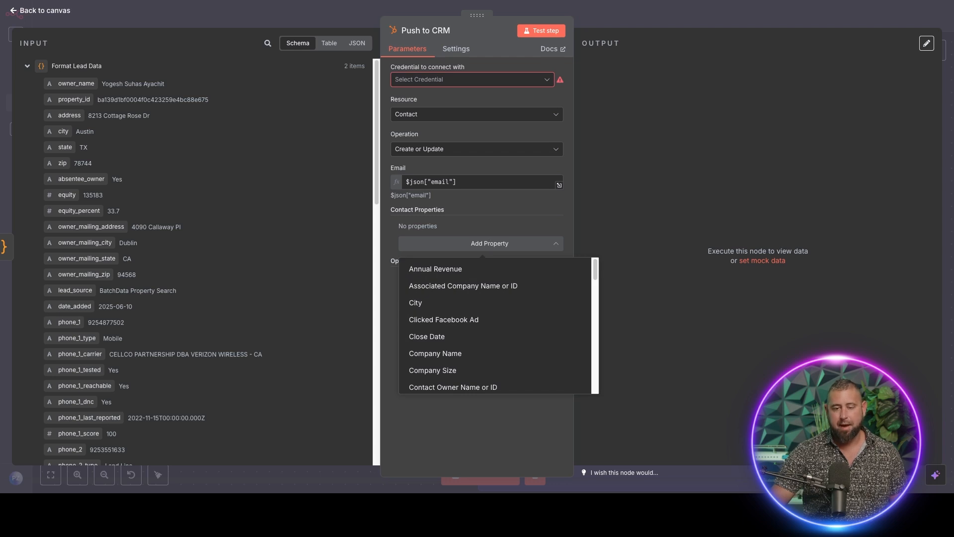
{"action": "scroll", "scroll_direction": "down", "scroll_amount": 3}
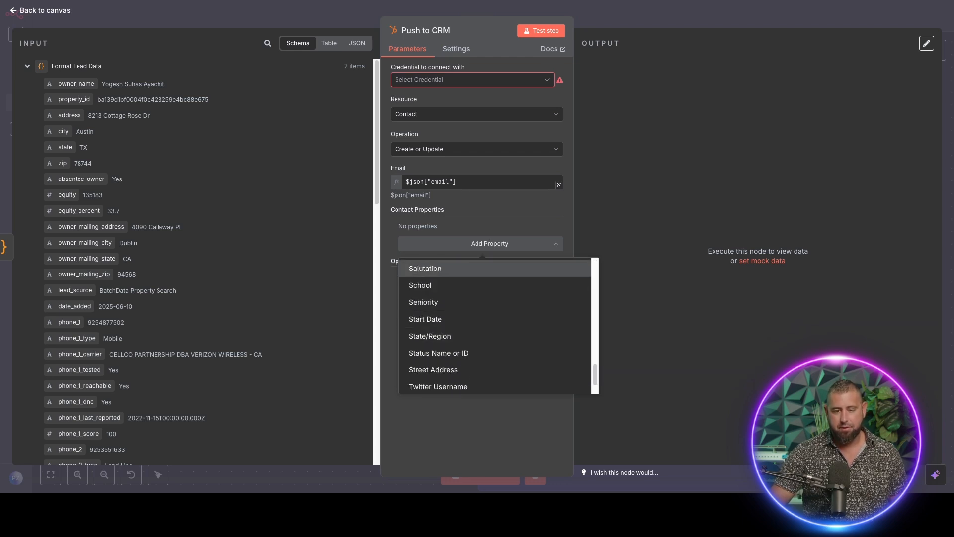
{"action": "scroll", "scroll_direction": "down", "scroll_amount": 3}
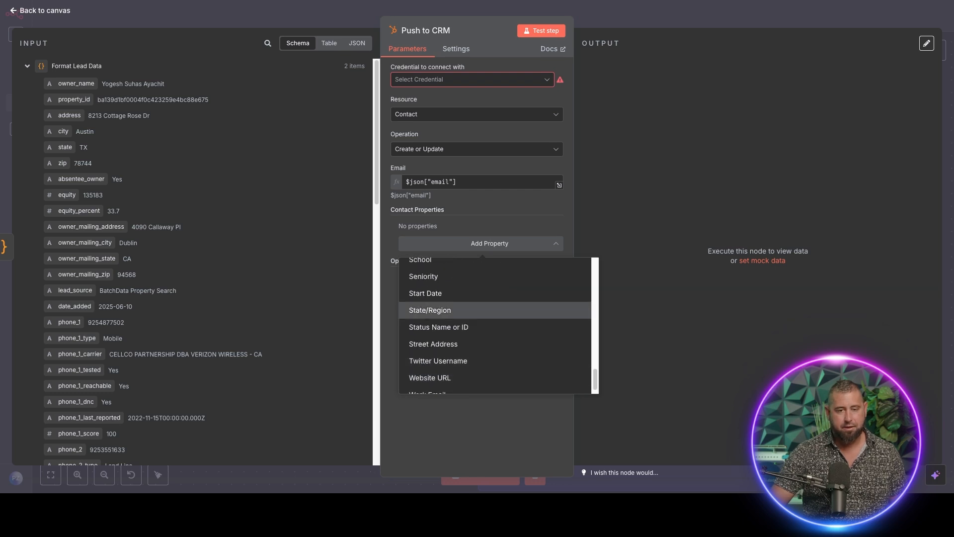
{"action": "left_click", "coordinate": [430, 311]}
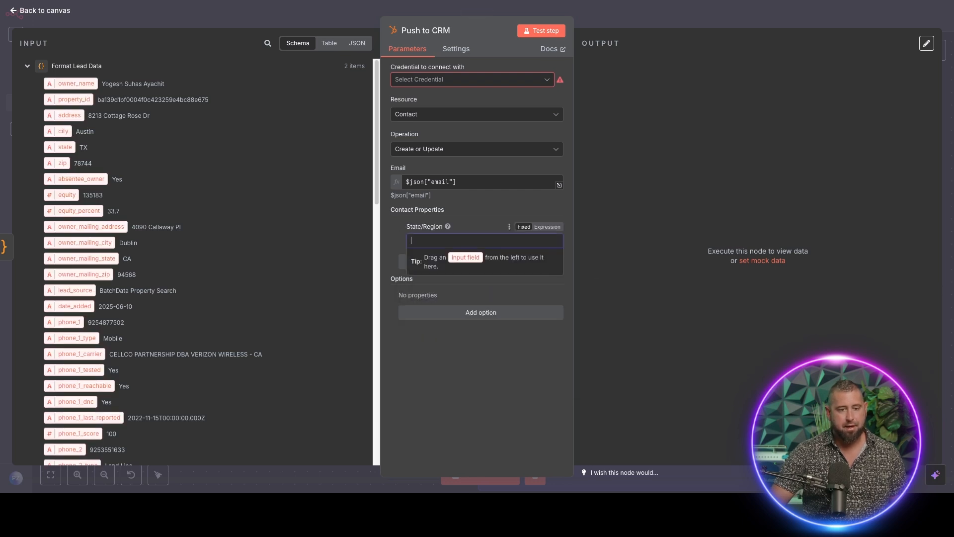
{"action": "left_click_drag", "start_coordinate": [64, 147], "coordinate": [484, 240]}
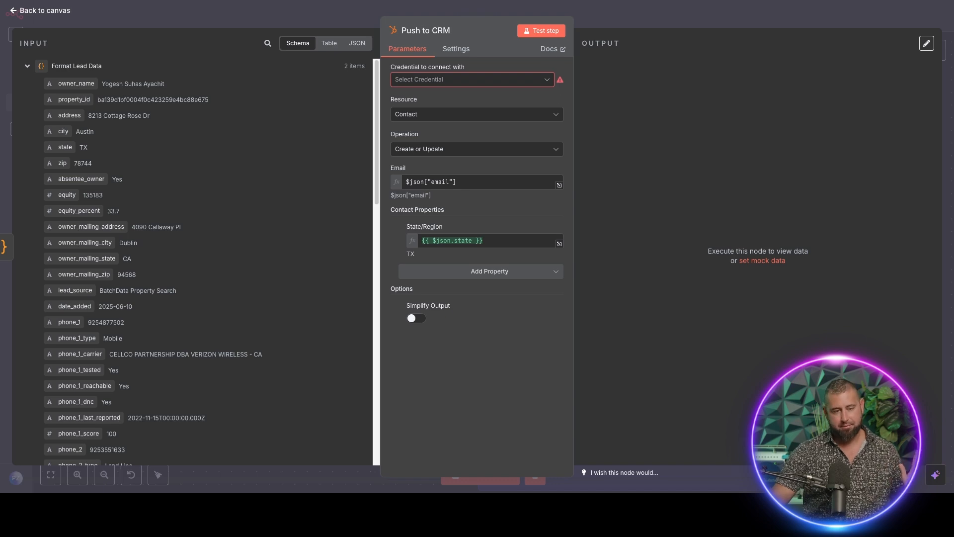
{"action": "scroll", "scroll_direction": "down", "scroll_amount": 3}
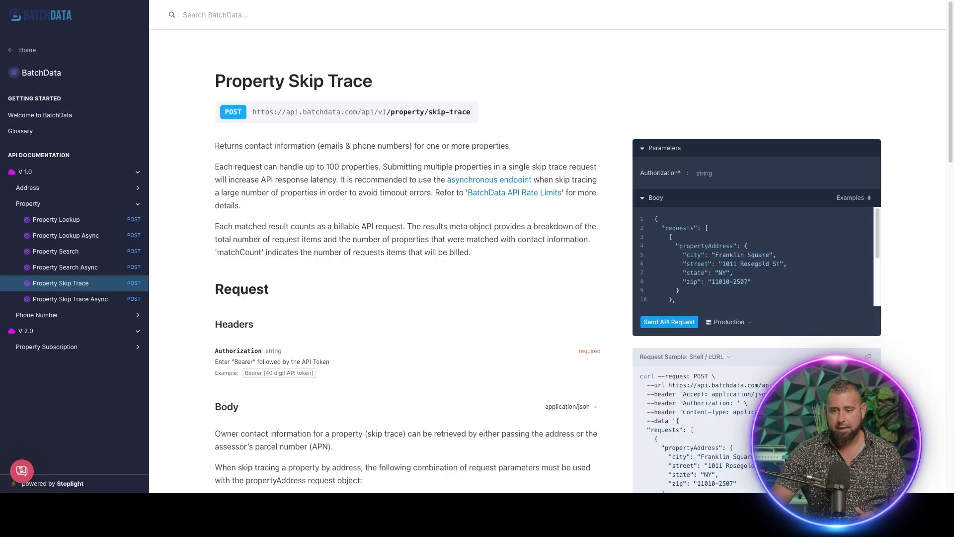
Switch the Property Skip Trace request to Mock Server, select its endpoint URL, then return to Production.
{"action": "left_click", "coordinate": [729, 323]}
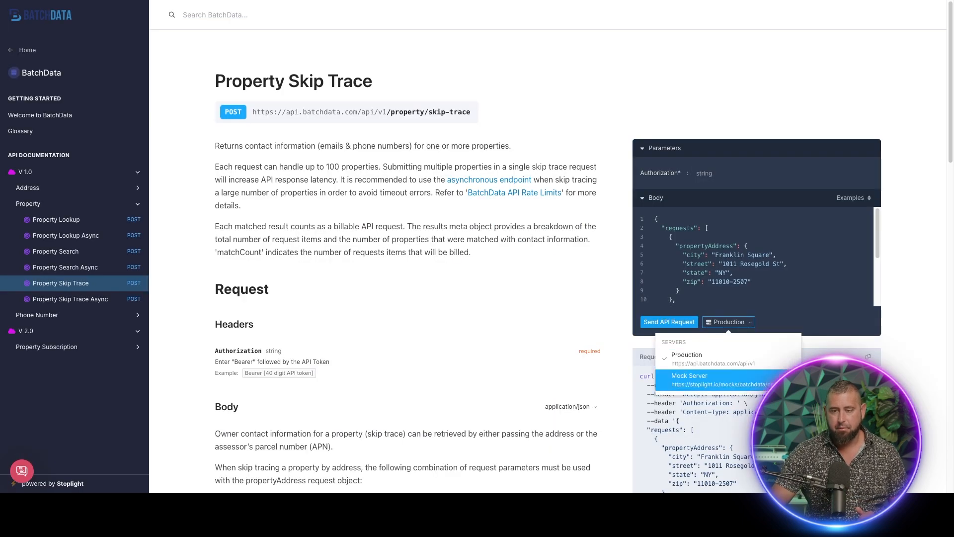
{"action": "left_click", "coordinate": [690, 379]}
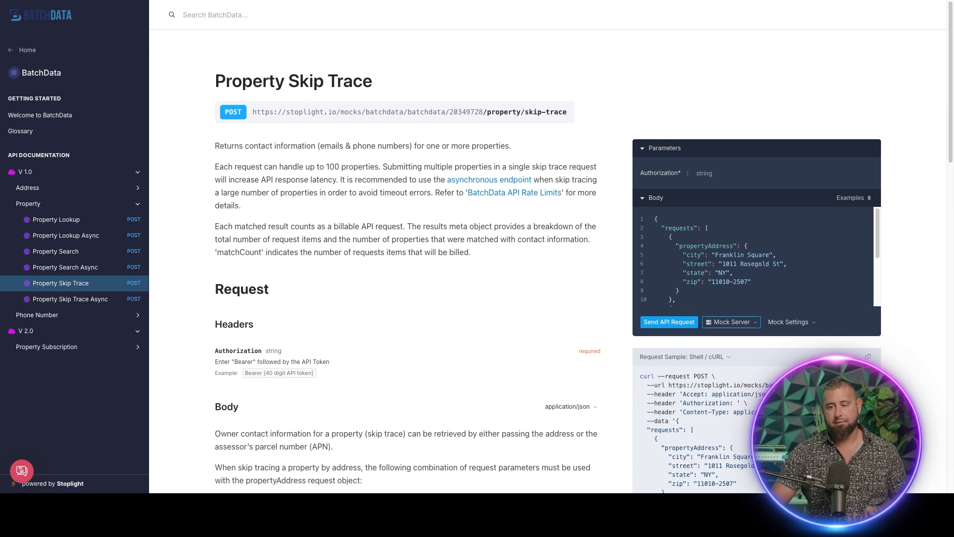
{"action": "left_click", "coordinate": [792, 322]}
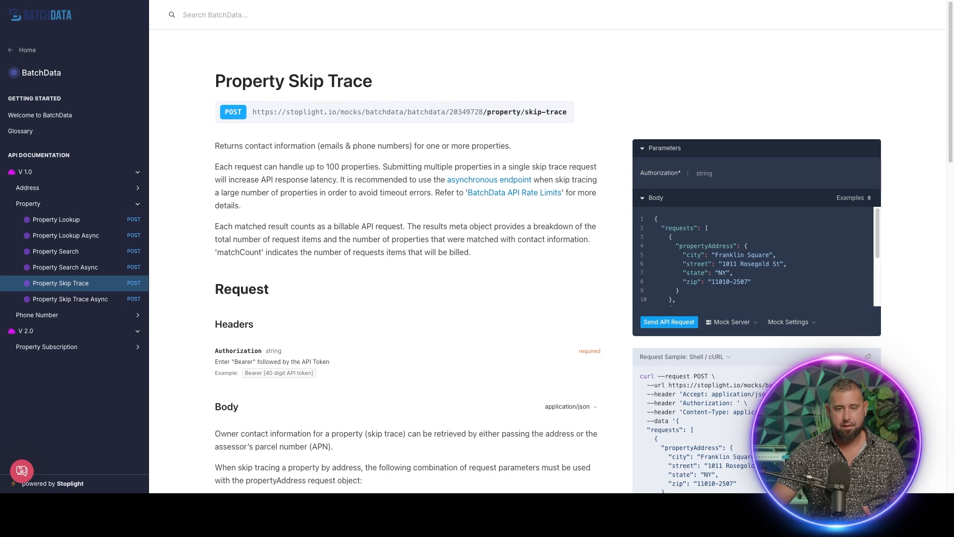
{"action": "double_click", "coordinate": [408, 111]}
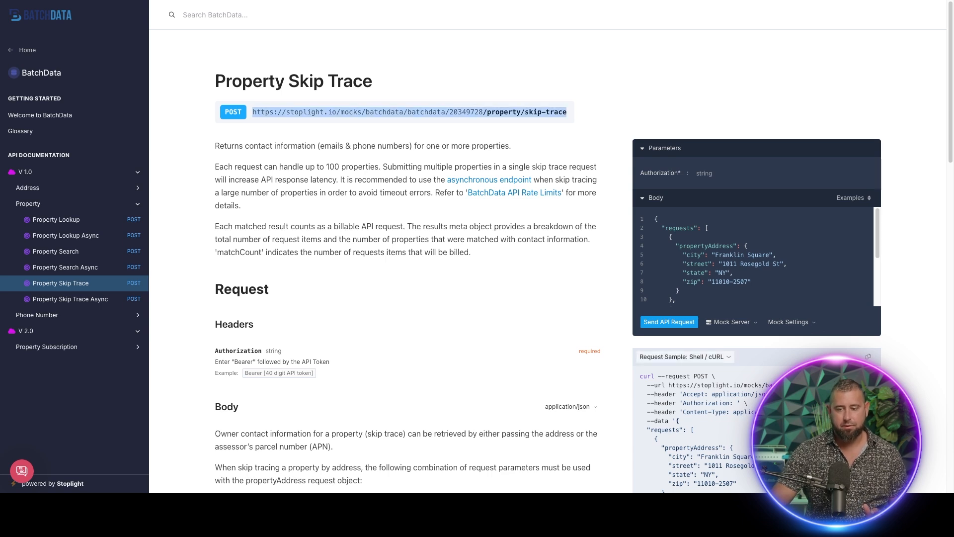
{"action": "left_click", "coordinate": [732, 322]}
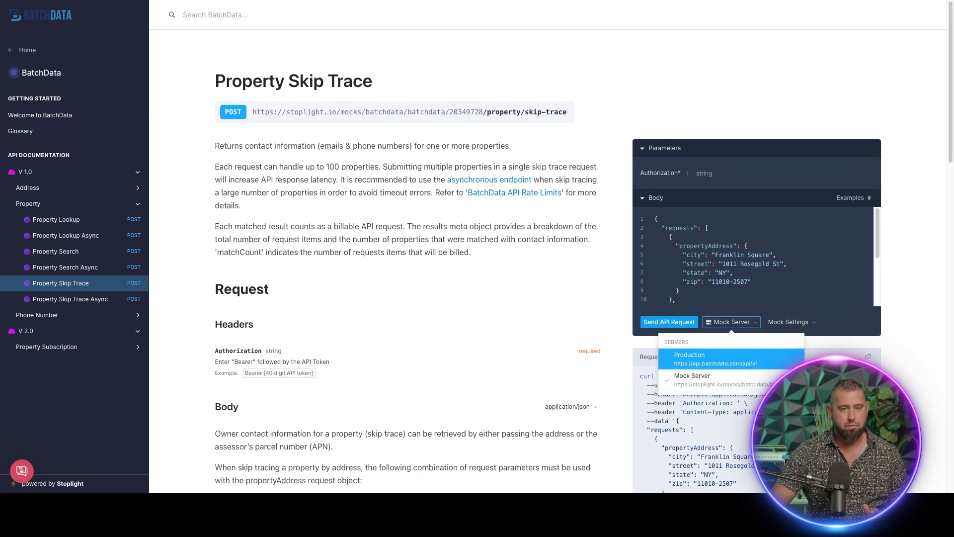
{"action": "left_click", "coordinate": [689, 358]}
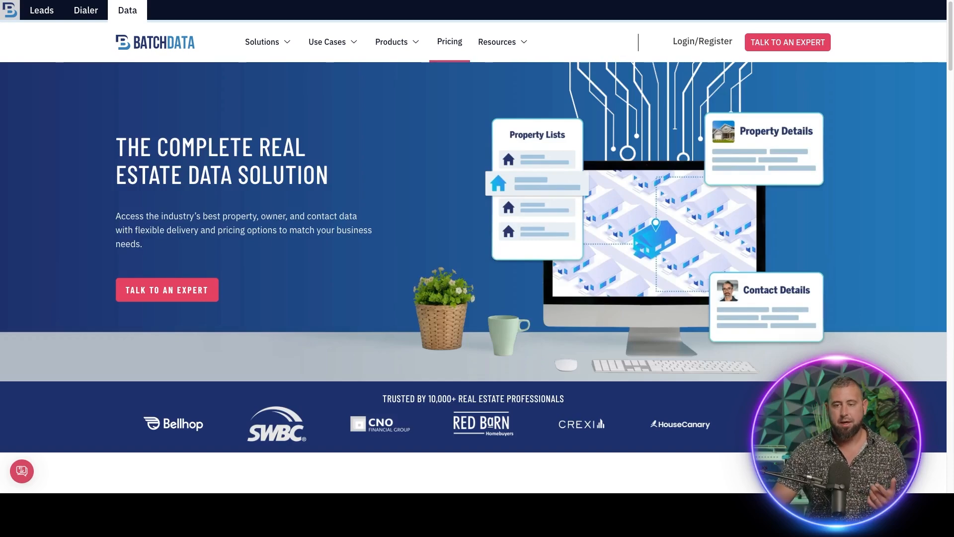
{"action": "mouse_move", "coordinate": [701, 41]}
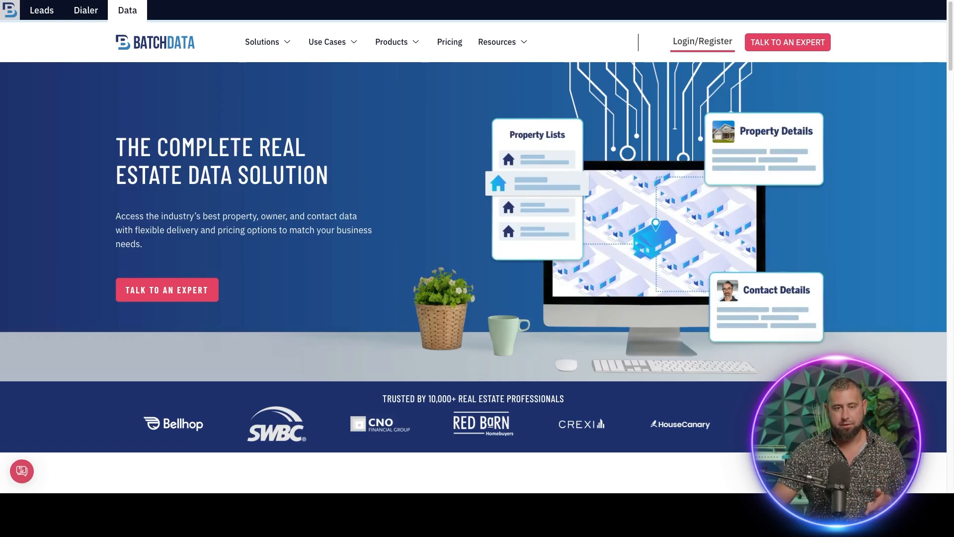
Go to the BatchData login page from the header and focus the Email field.
{"action": "left_click", "coordinate": [703, 42]}
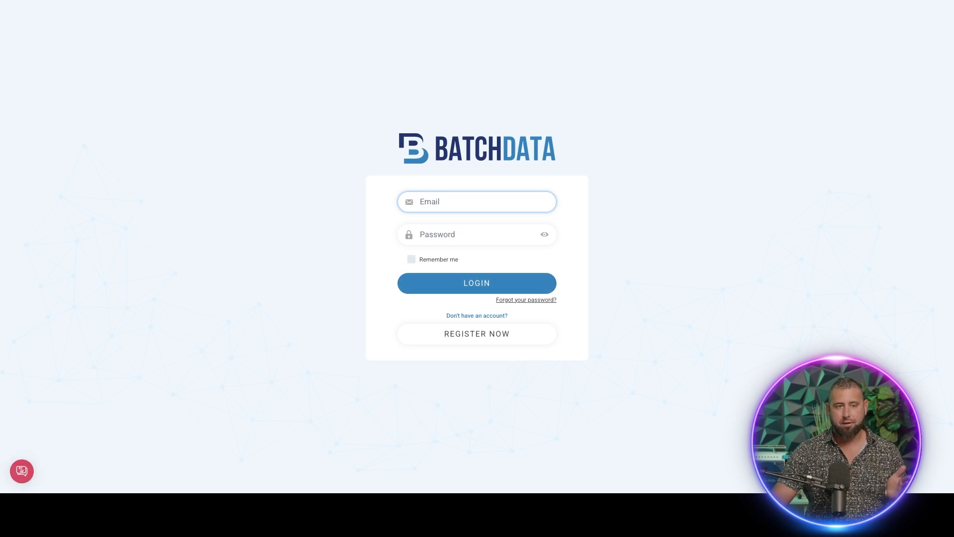
{"action": "left_click", "coordinate": [478, 201]}
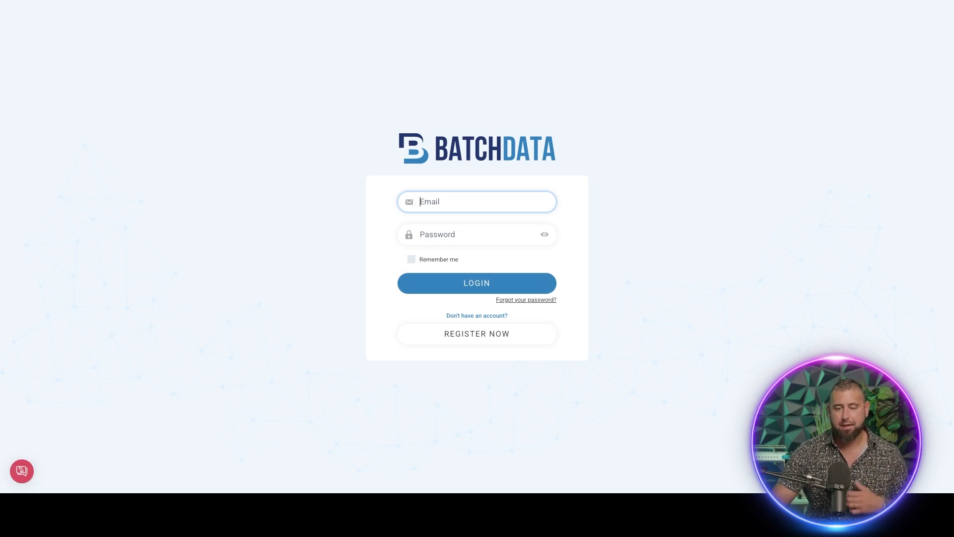